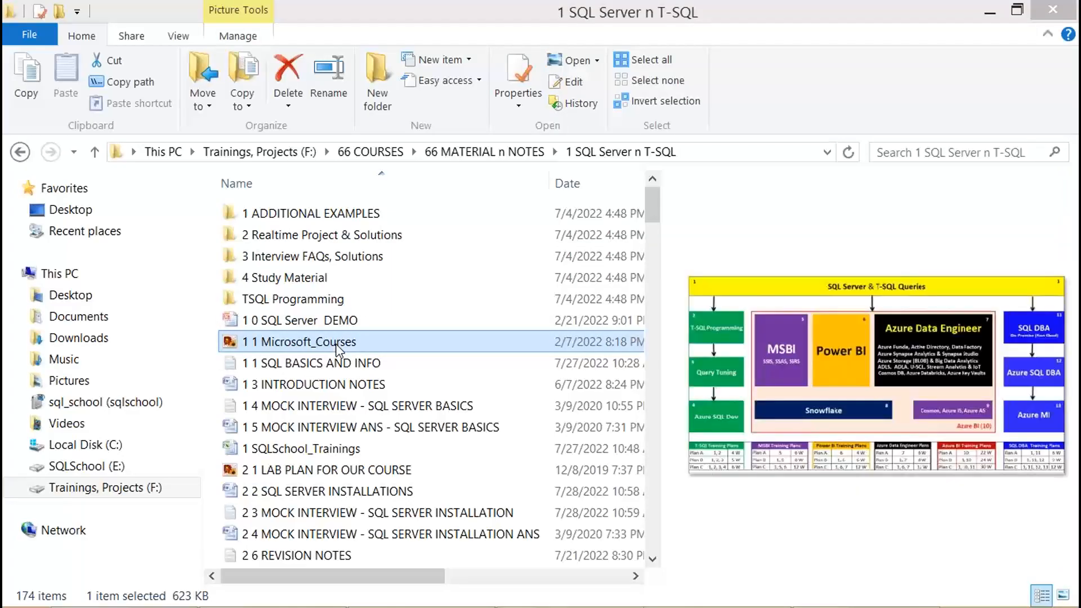
# Preview the SQL BASICS AND INFO file and the lab plan diagram, scrolling the file list
pyautogui.click(312, 362)
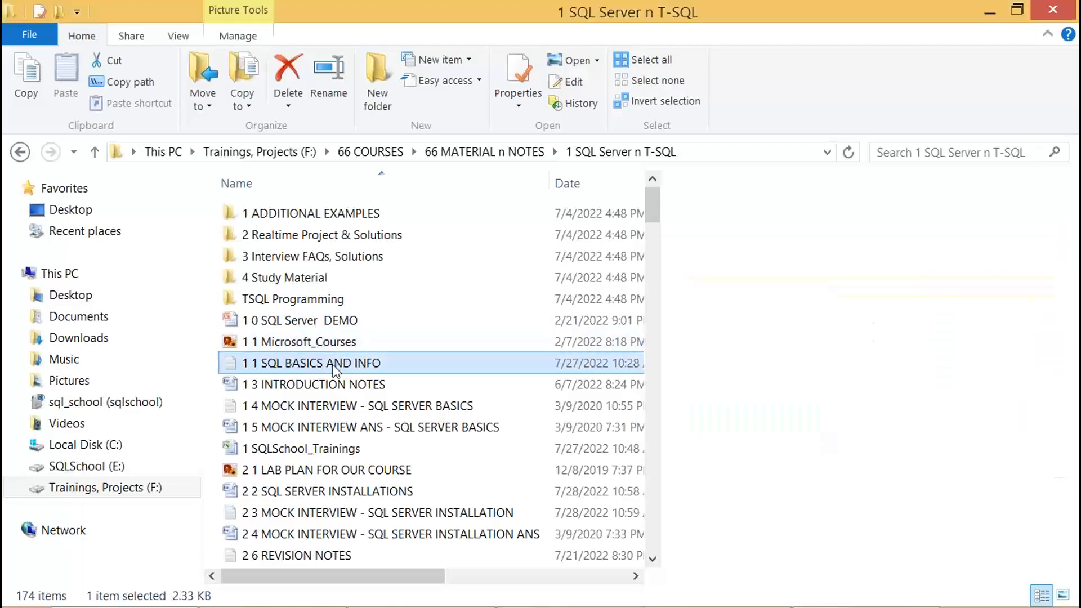
pyautogui.click(358, 406)
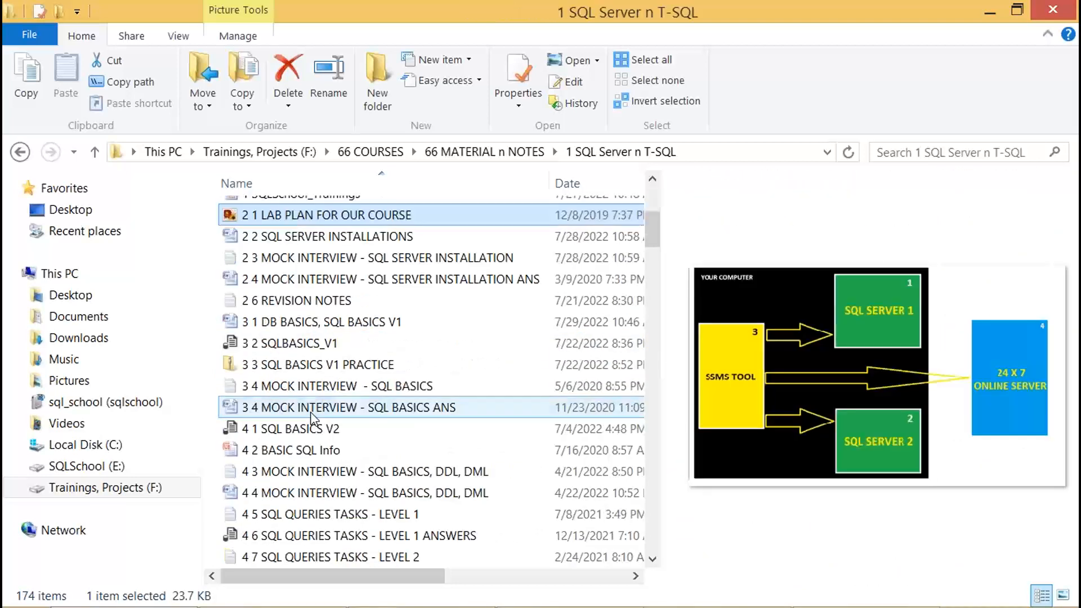
pyautogui.scroll(-3)
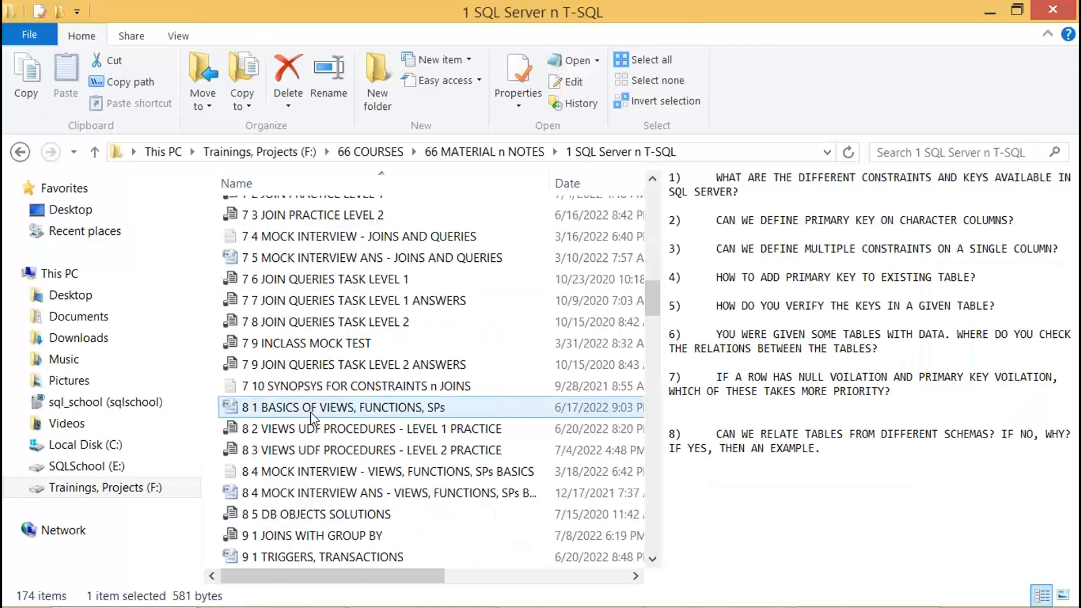
pyautogui.scroll(3)
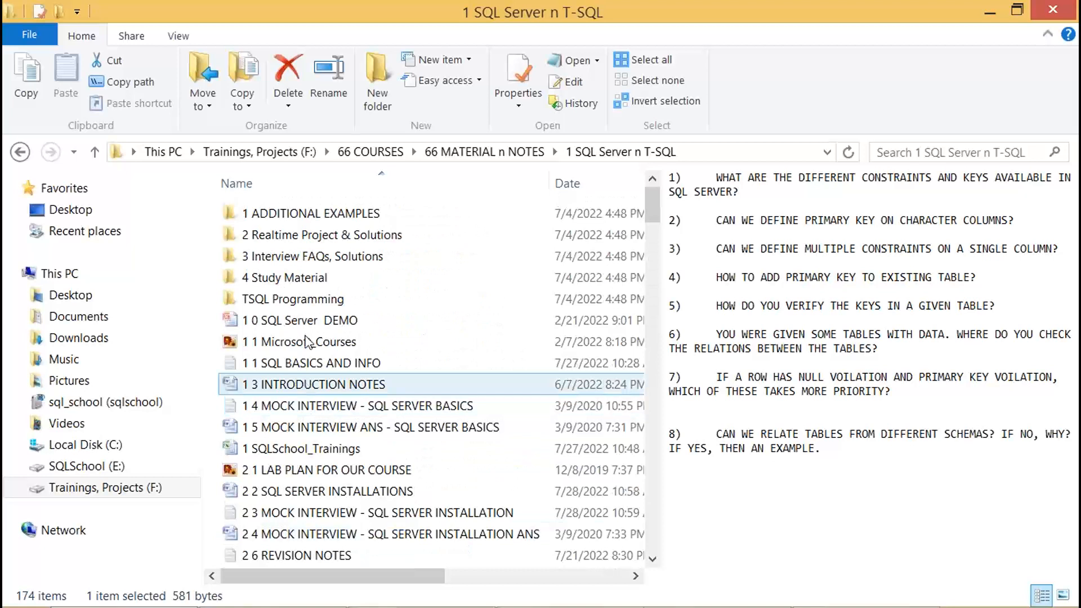
# Preview the BankingDB solution and read through the project interview questions in Realtime Project & Solutions
pyautogui.doubleClick(321, 234)
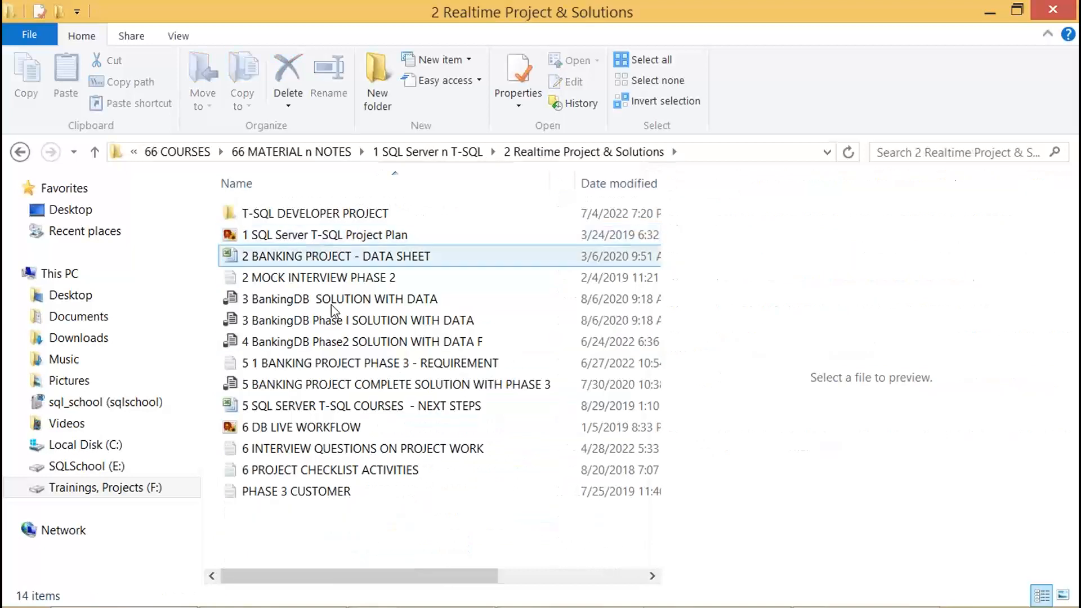
pyautogui.click(339, 298)
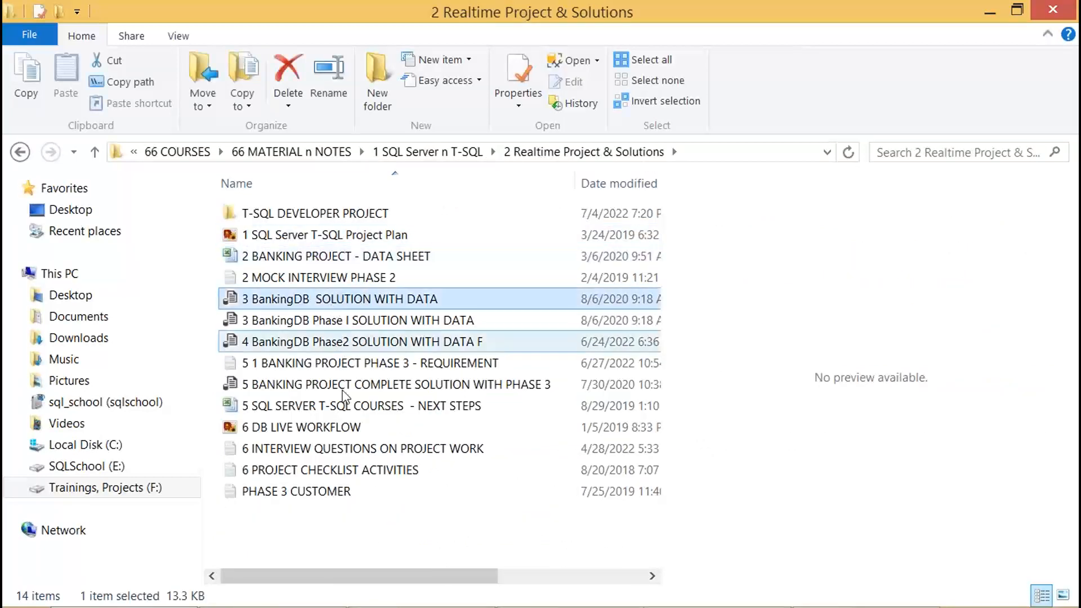
pyautogui.click(362, 448)
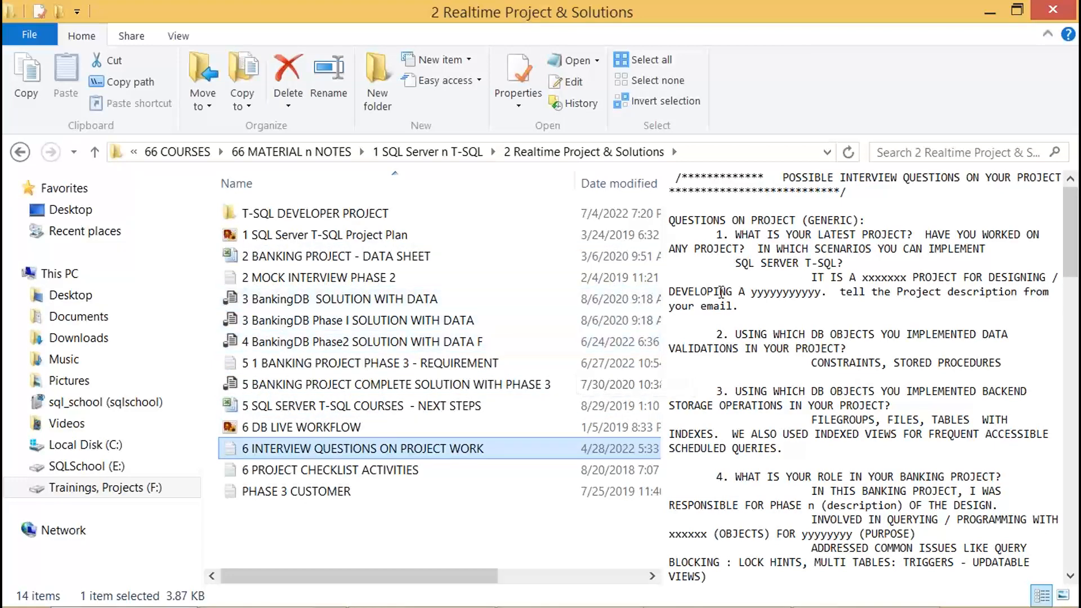
pyautogui.scroll(-3)
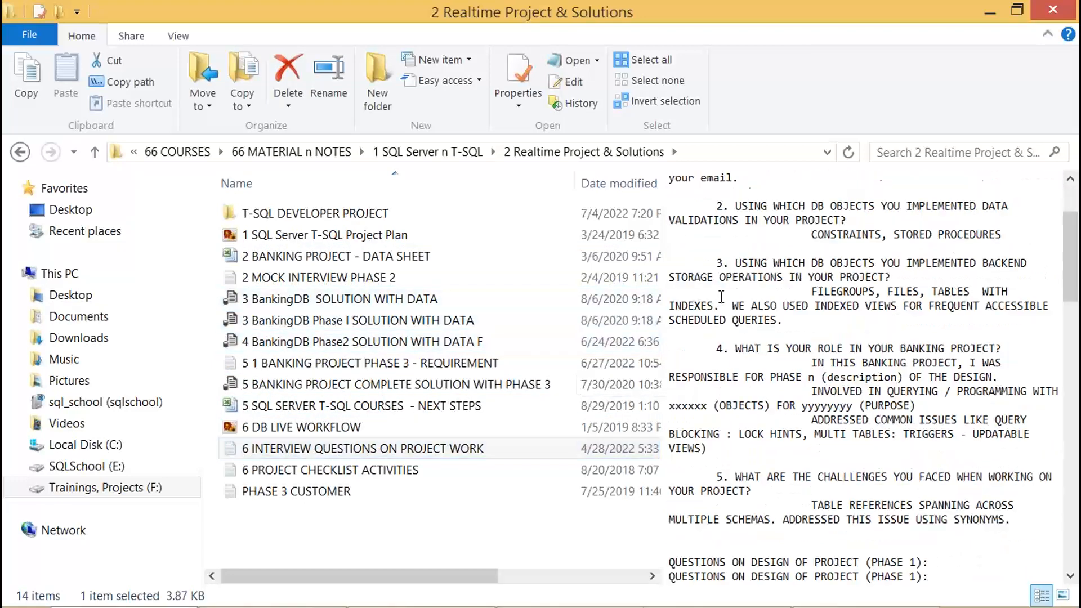
pyautogui.scroll(-3)
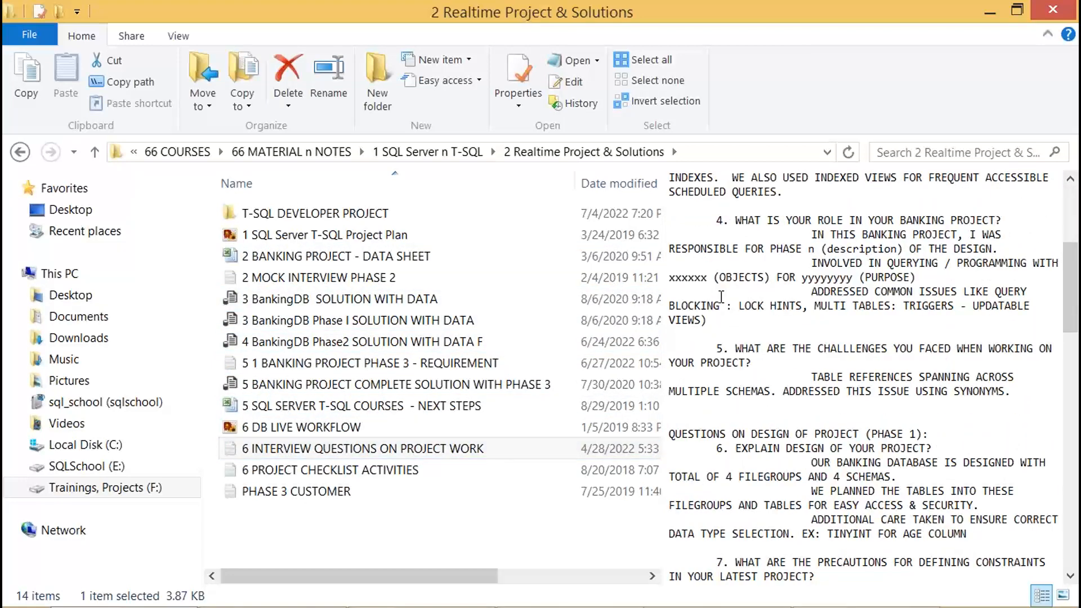
pyautogui.scroll(-3)
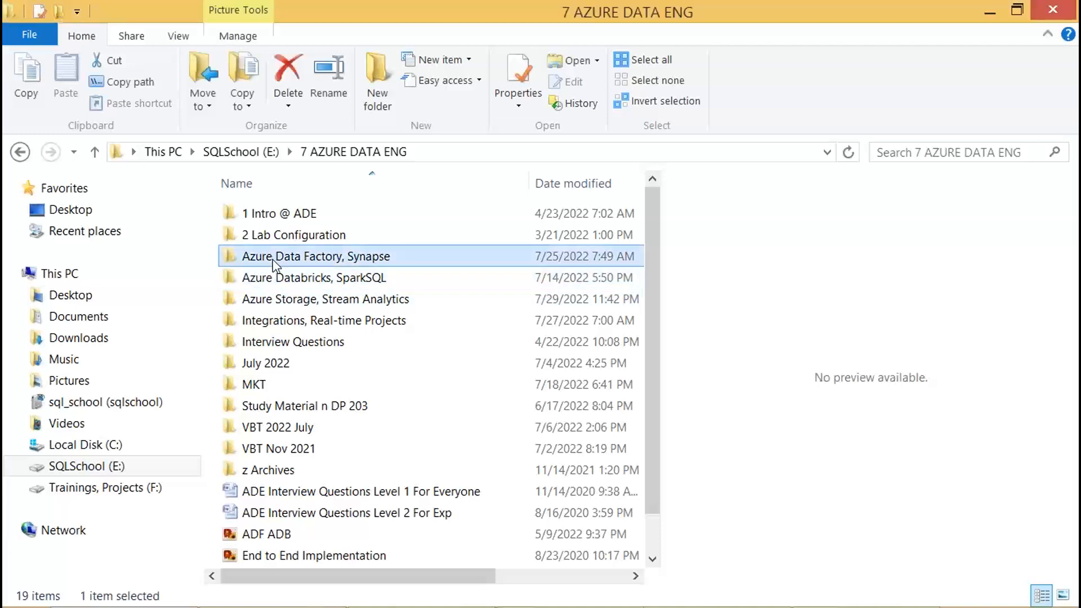
pyautogui.doubleClick(318, 256)
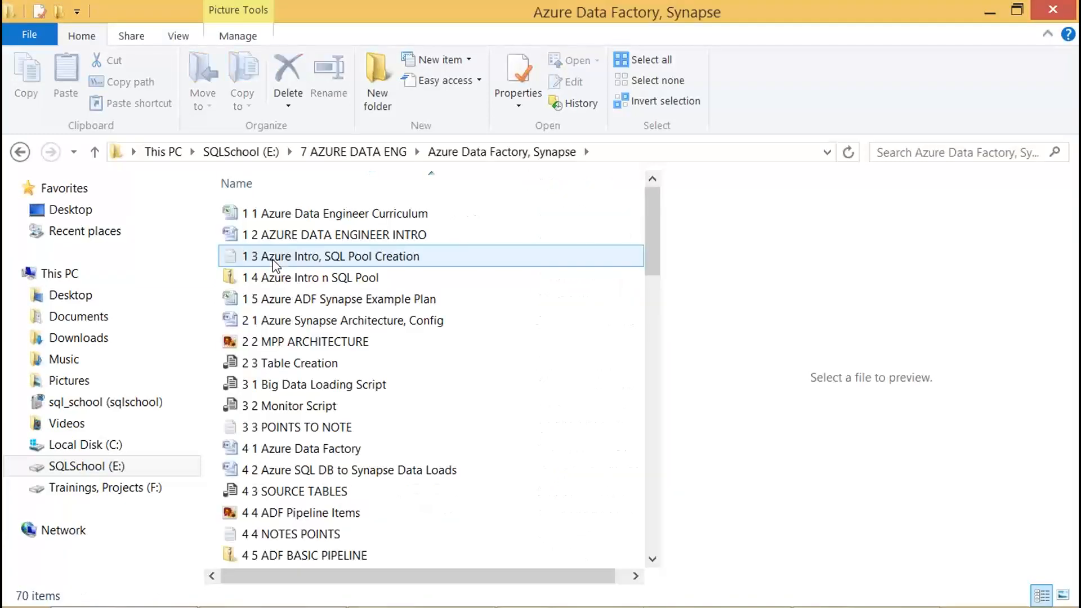
pyautogui.scroll(-3)
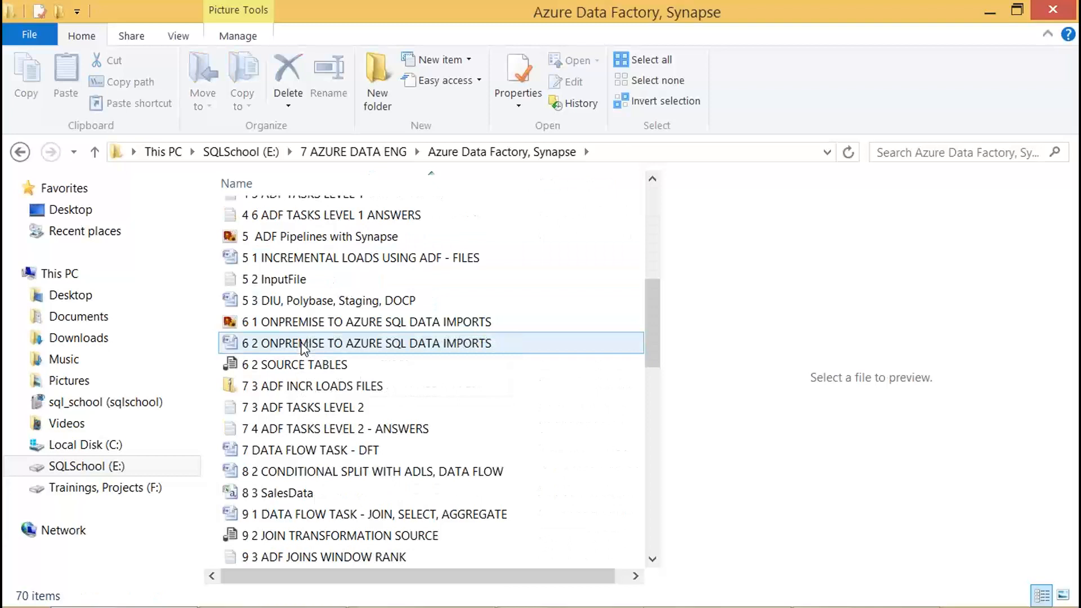
pyautogui.click(334, 300)
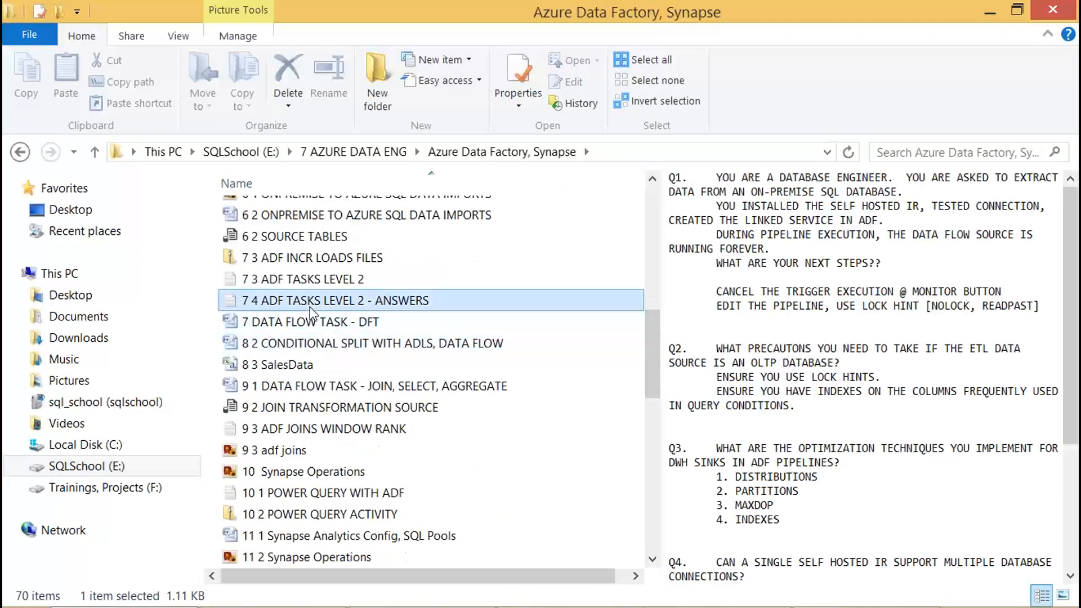
pyautogui.scroll(-3)
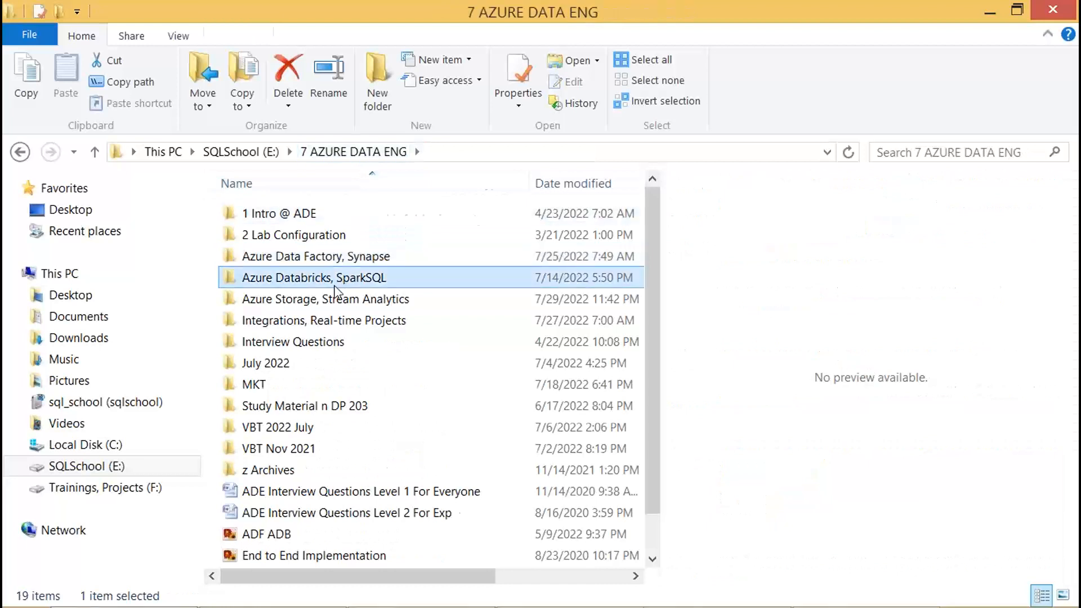
# Preview the PYTHON VS SCALA notes, Python notebooks ETL diagram and Databricks with BLOB document
pyautogui.doubleClick(315, 277)
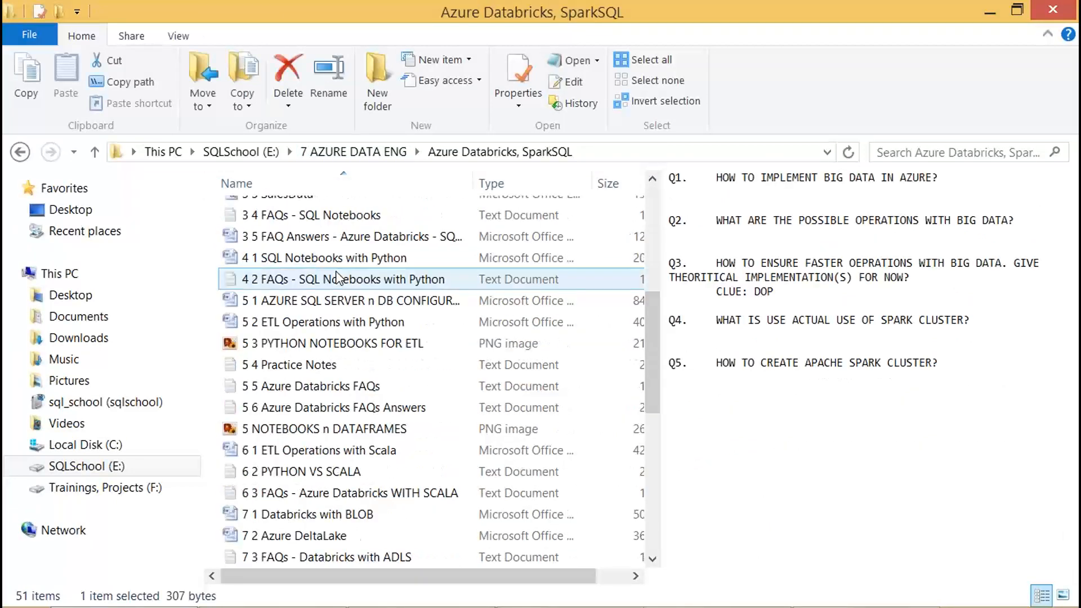
pyautogui.scroll(-3)
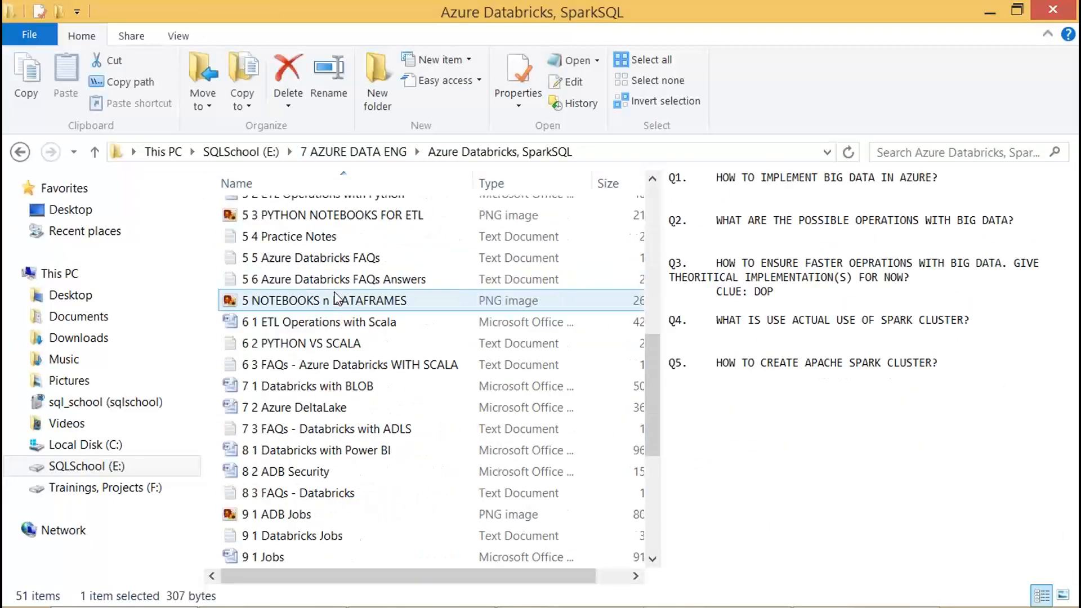
pyautogui.moveTo(335, 299)
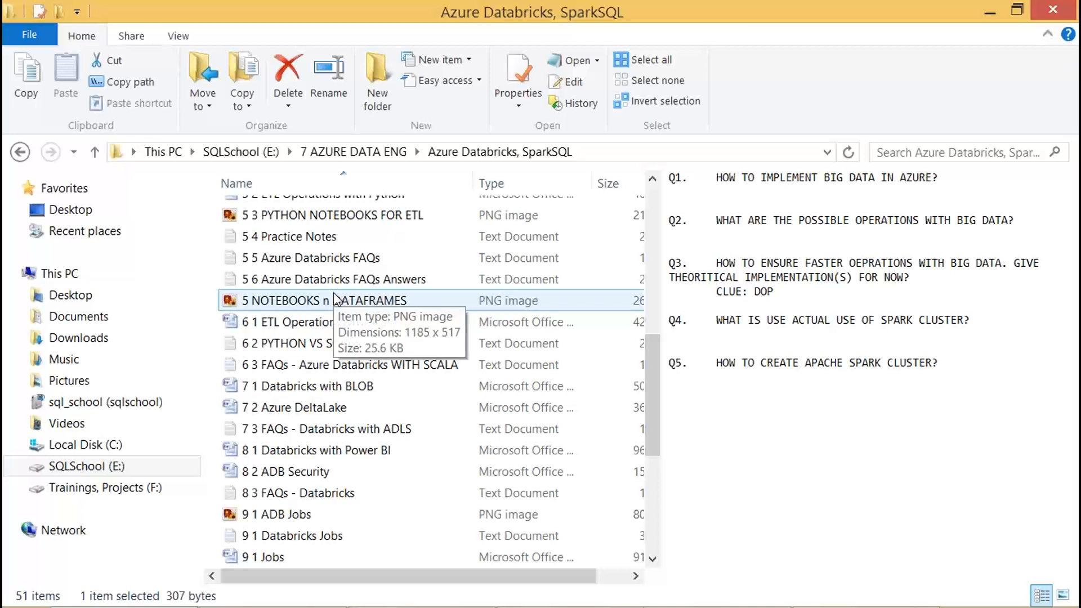
pyautogui.click(299, 342)
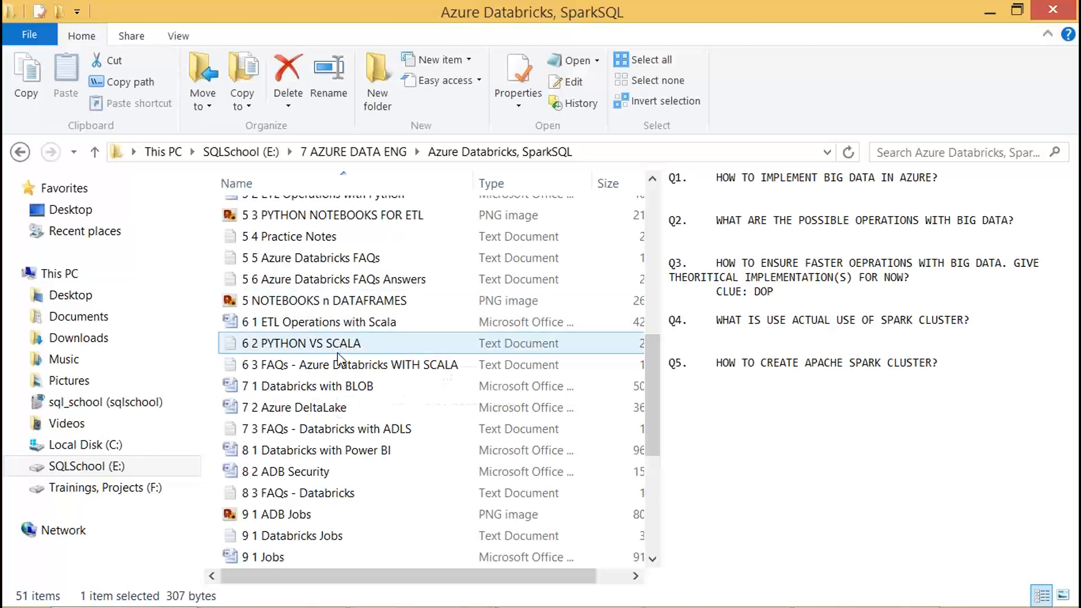
pyautogui.click(334, 215)
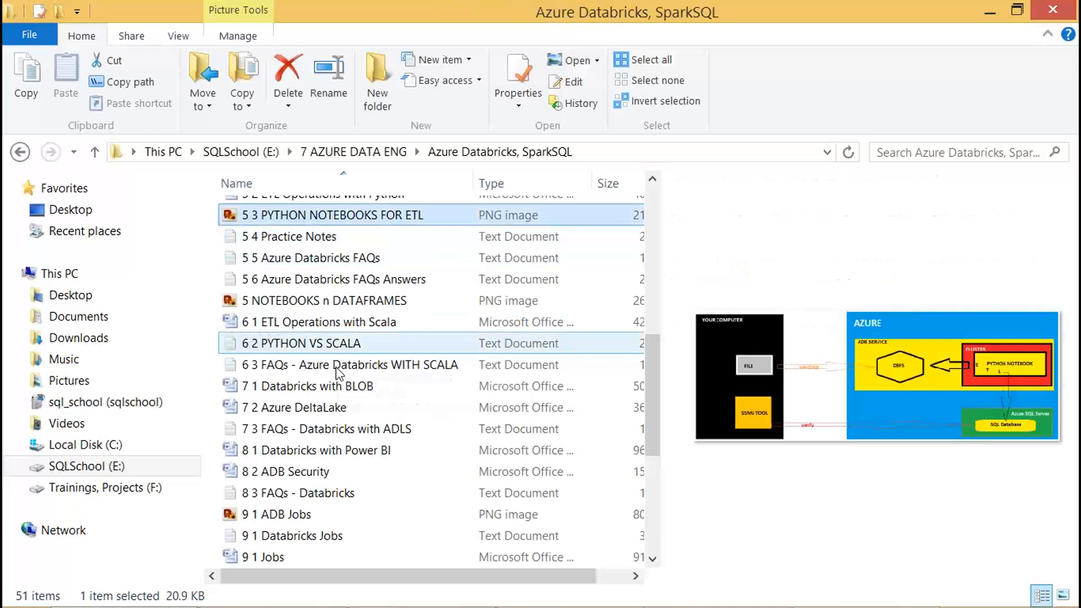
pyautogui.click(308, 386)
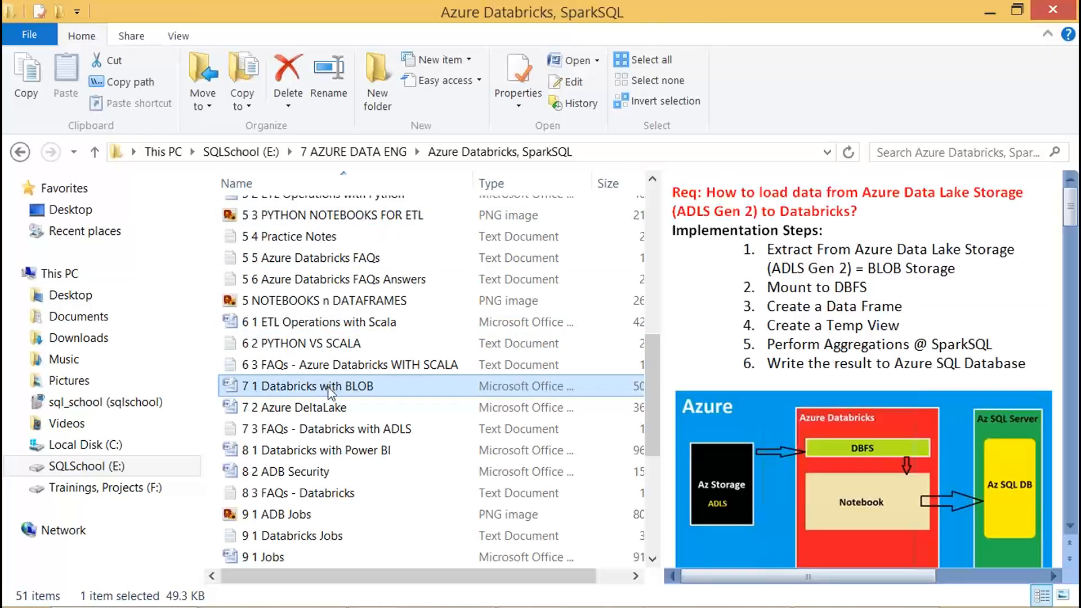
pyautogui.click(315, 450)
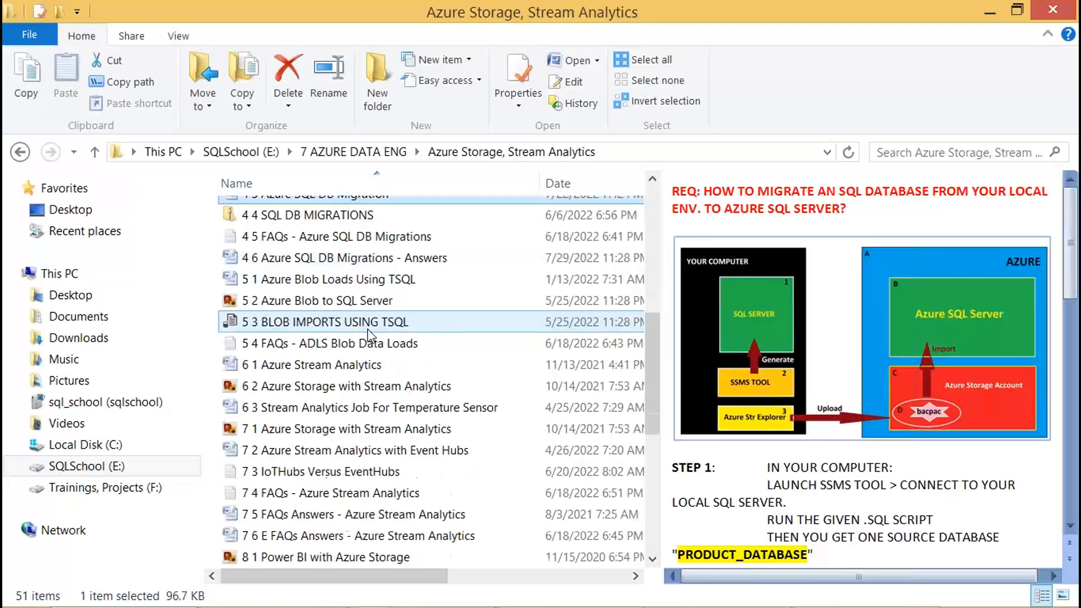
# Preview the ADLS Blob Data Loads FAQs and the SQL database migration guide
pyautogui.click(331, 344)
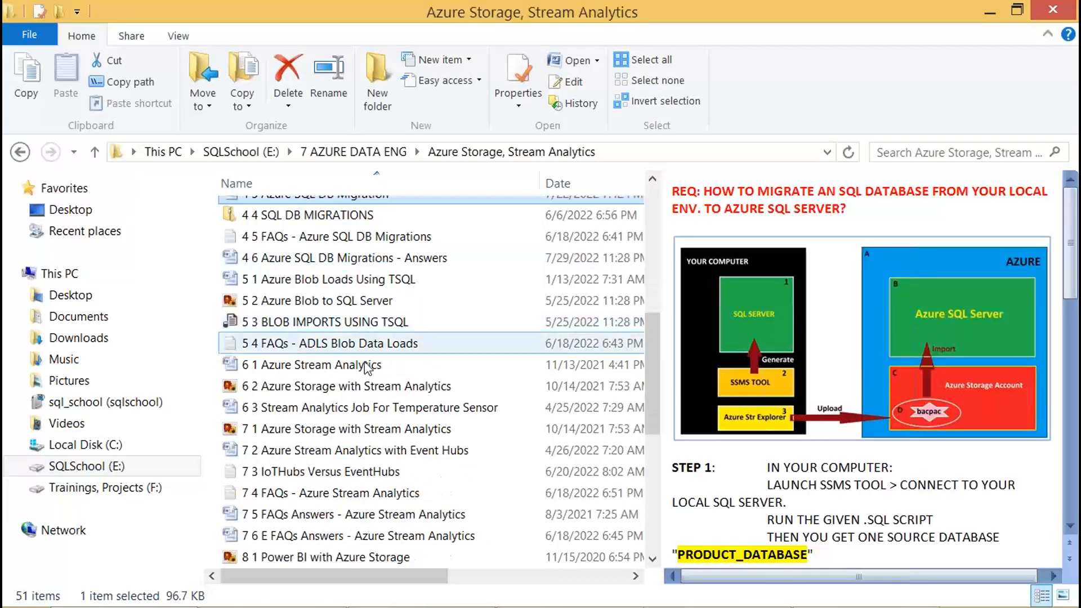
pyautogui.click(347, 429)
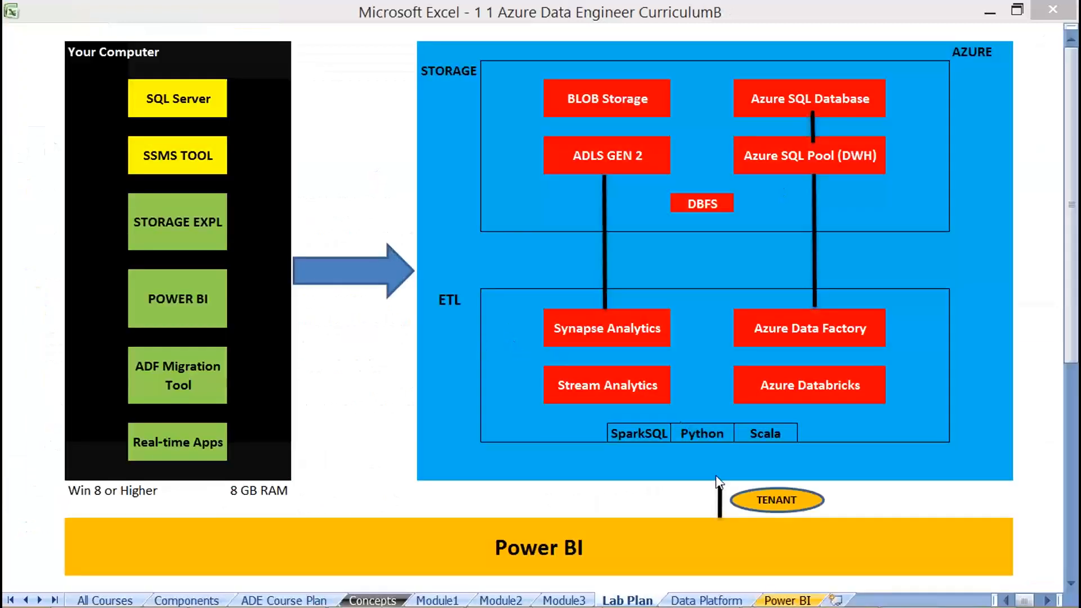
pyautogui.moveTo(483, 541)
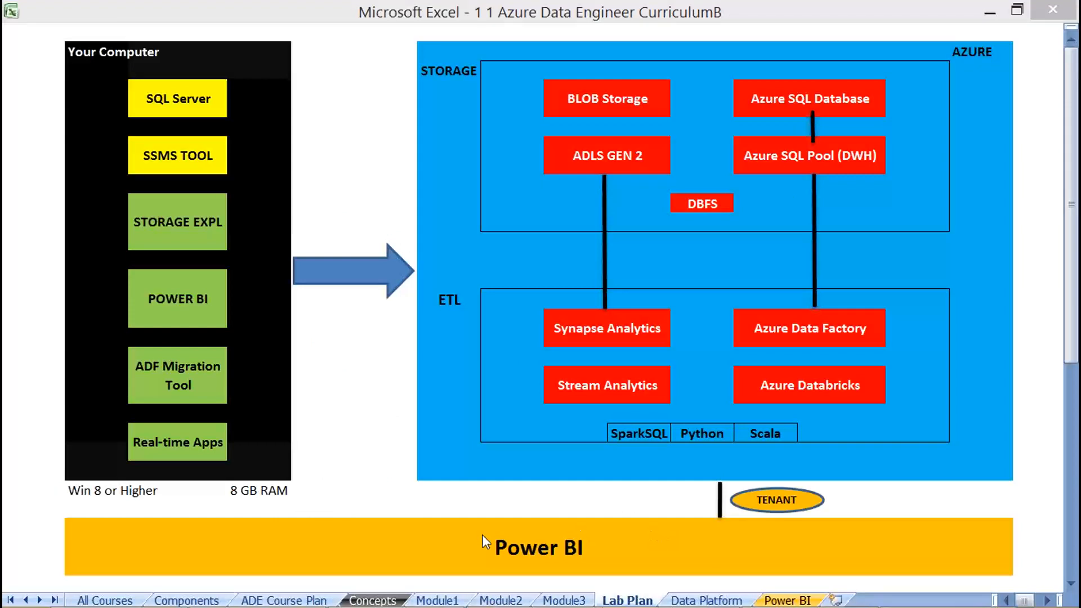
# View the Concepts sheet of the Azure Data Engineer curriculum workbook, then return to the previous sheet
pyautogui.click(372, 600)
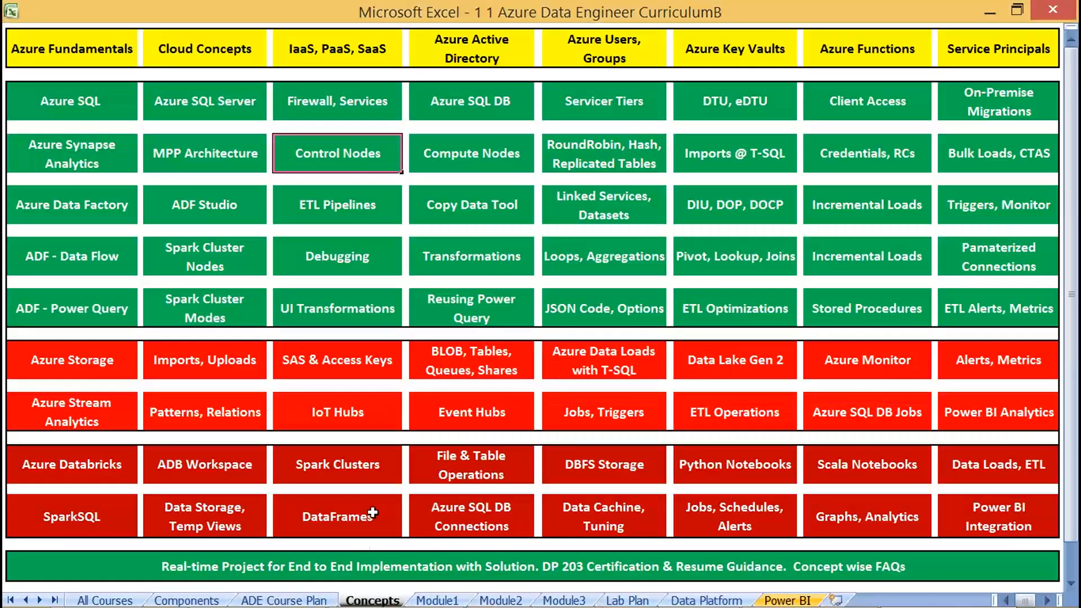
pyautogui.click(284, 600)
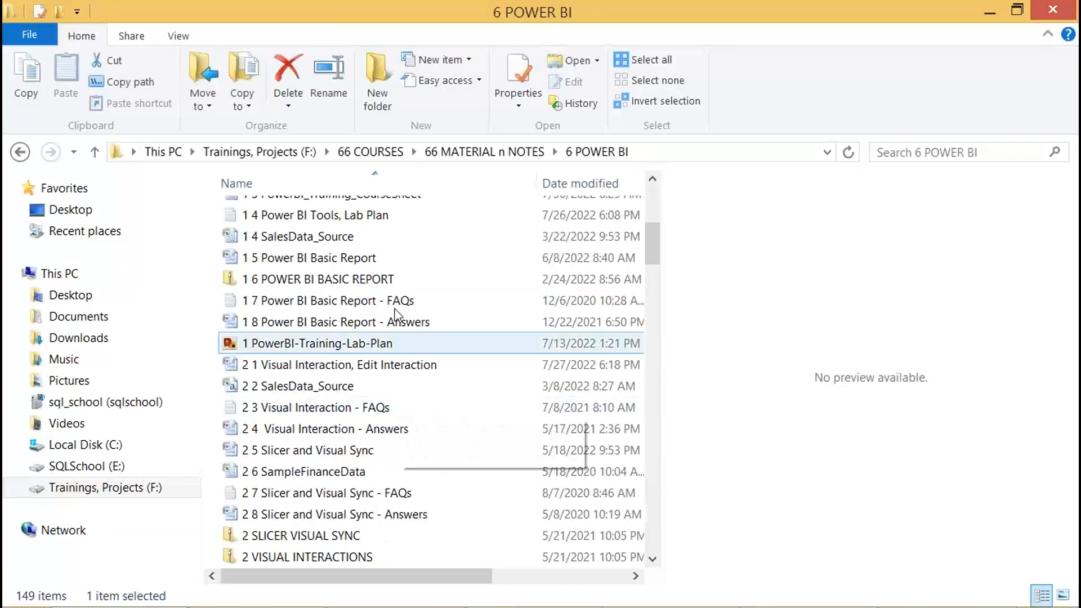
# Preview the Slicer and Visual Sync, Grouping Binning and Filters Drill Thru FAQ files
pyautogui.click(327, 257)
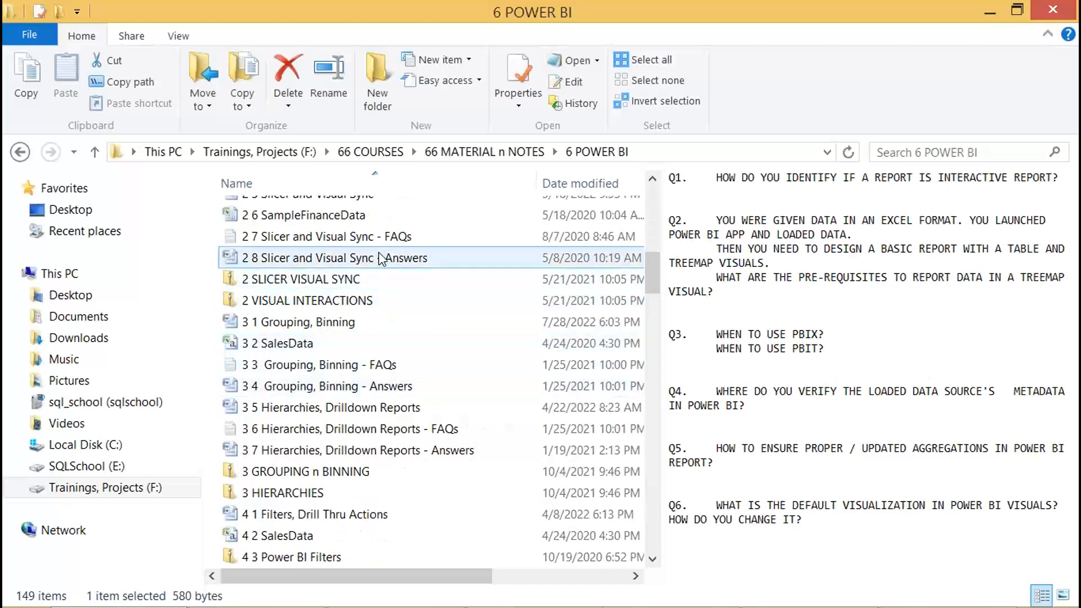
pyautogui.click(337, 387)
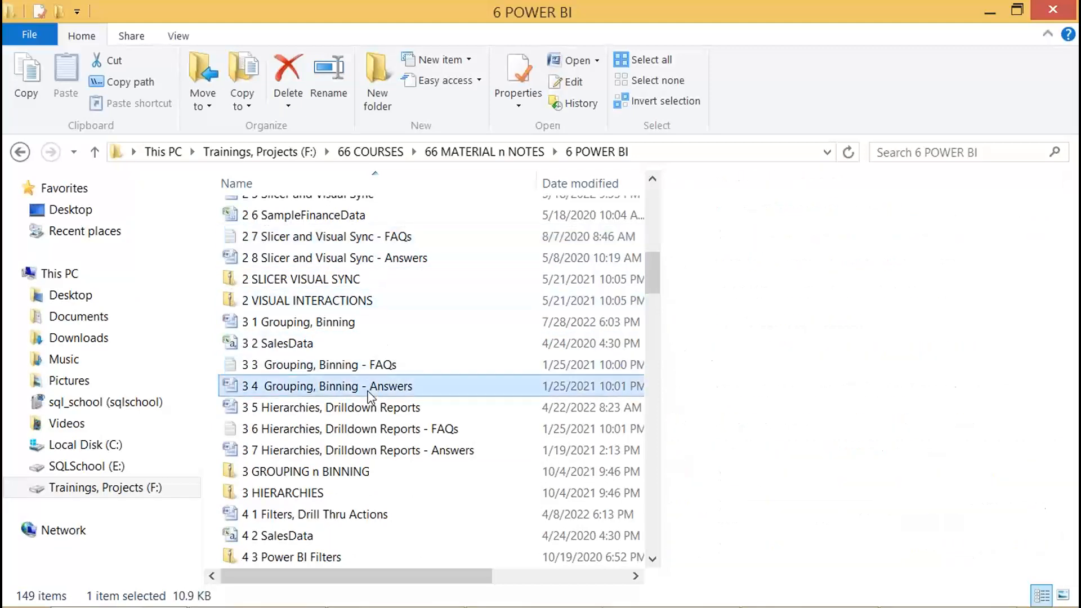
pyautogui.scroll(-3)
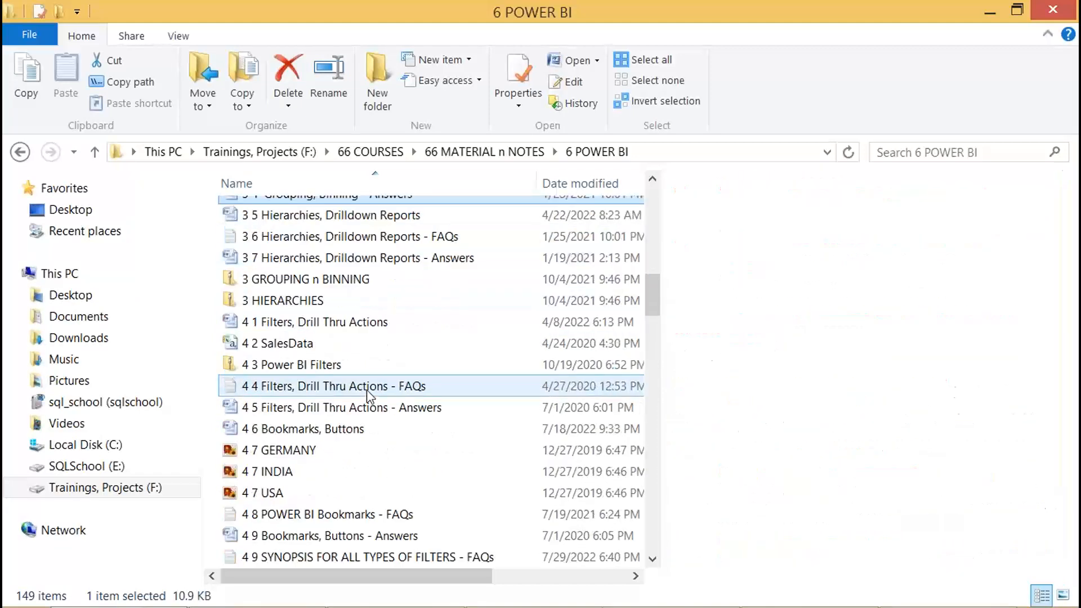
pyautogui.click(336, 385)
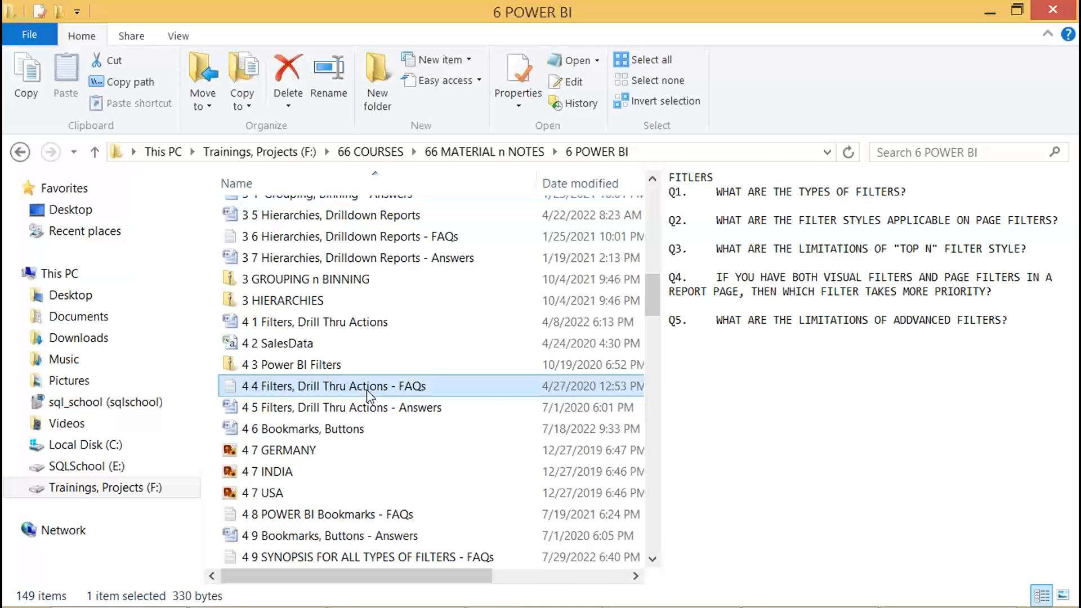
pyautogui.moveTo(367, 447)
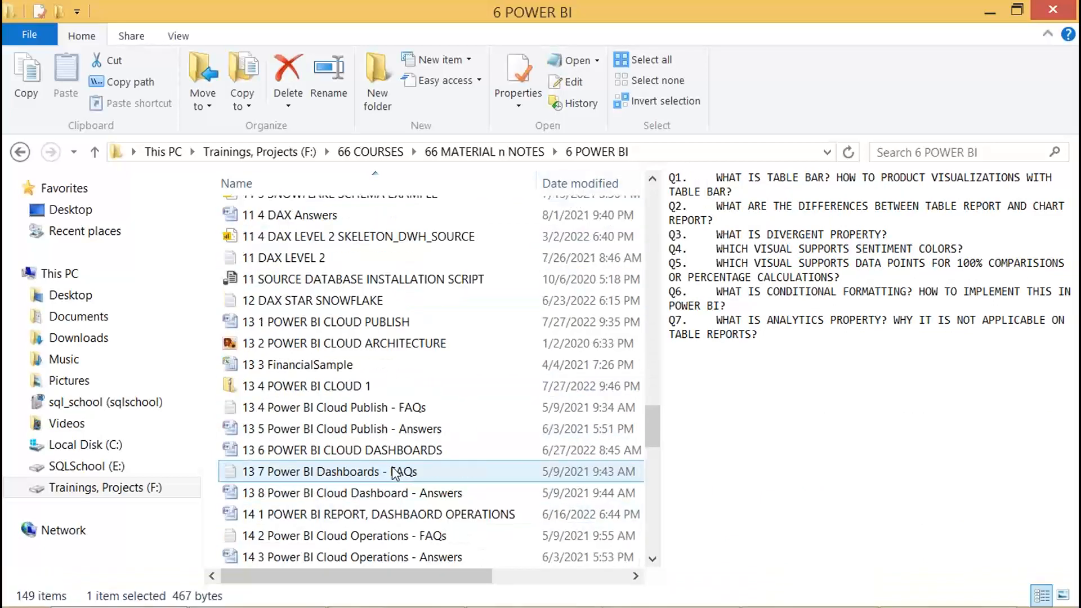
# Preview the Power BI Gateways FAQs and the POWER BI REPORT SERVER document
pyautogui.scroll(-3)
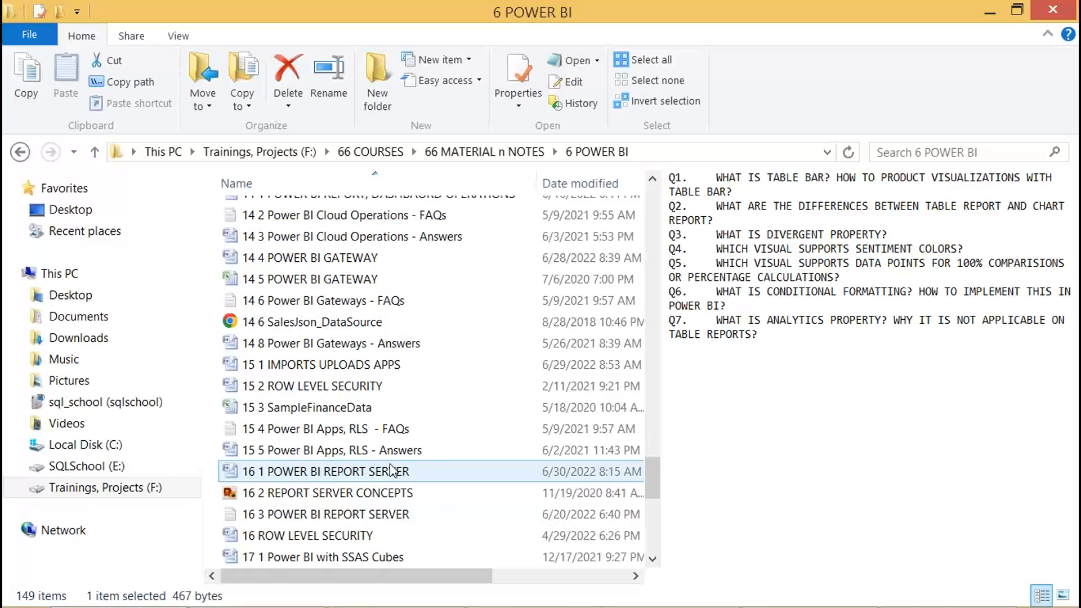
pyautogui.click(314, 322)
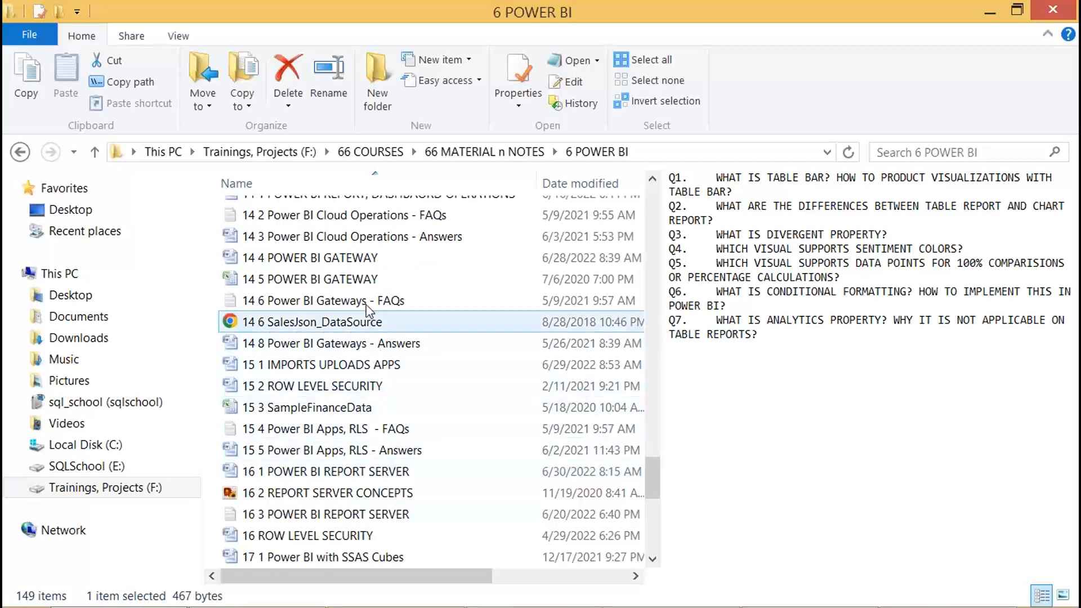
pyautogui.click(319, 299)
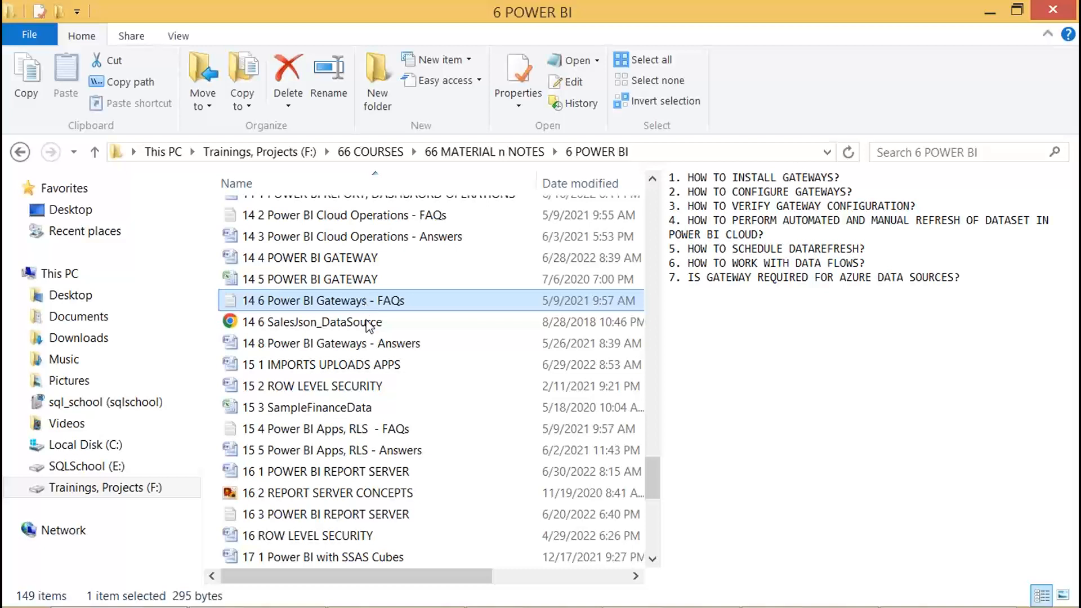
pyautogui.moveTo(324, 470)
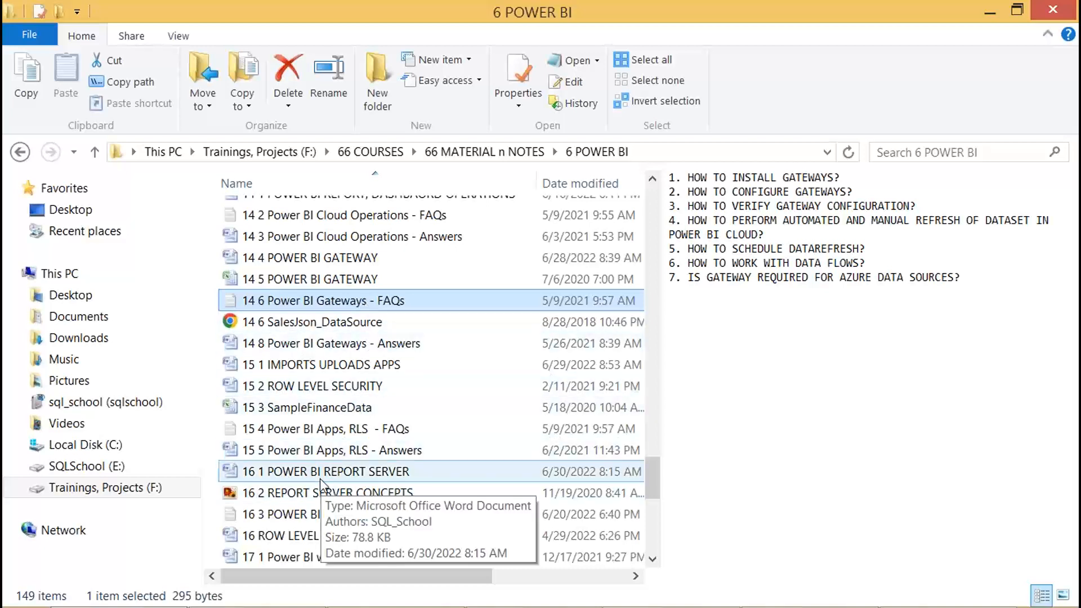
pyautogui.click(324, 470)
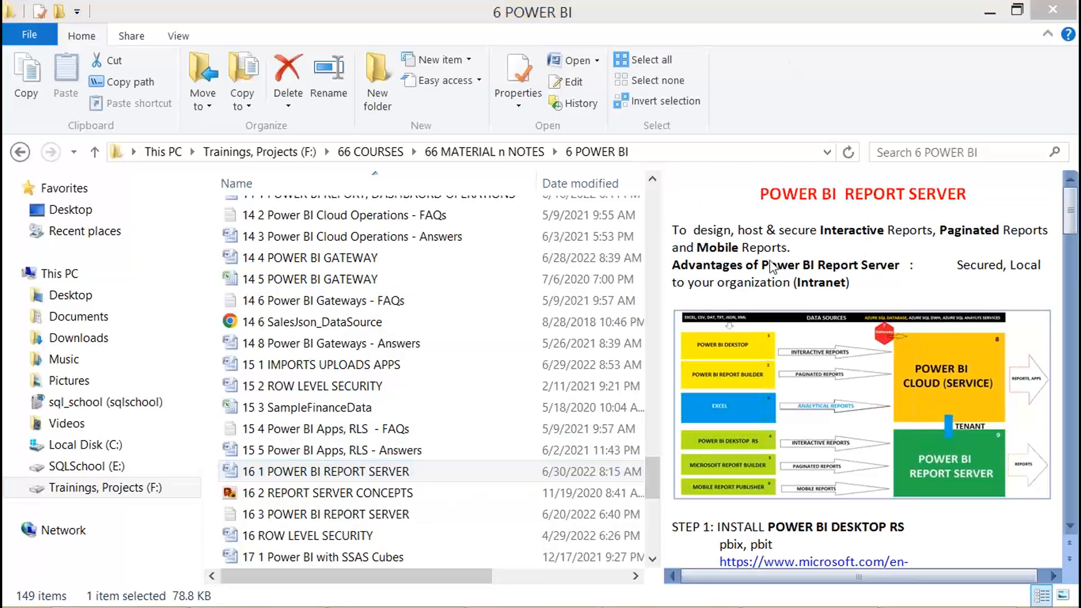
pyautogui.moveTo(979, 454)
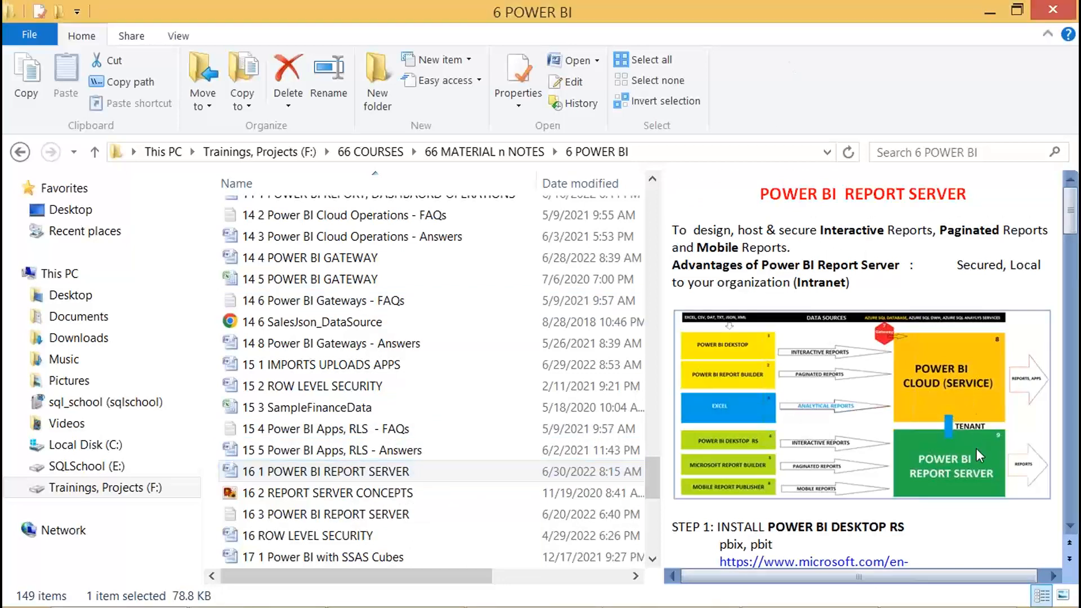
pyautogui.moveTo(886, 459)
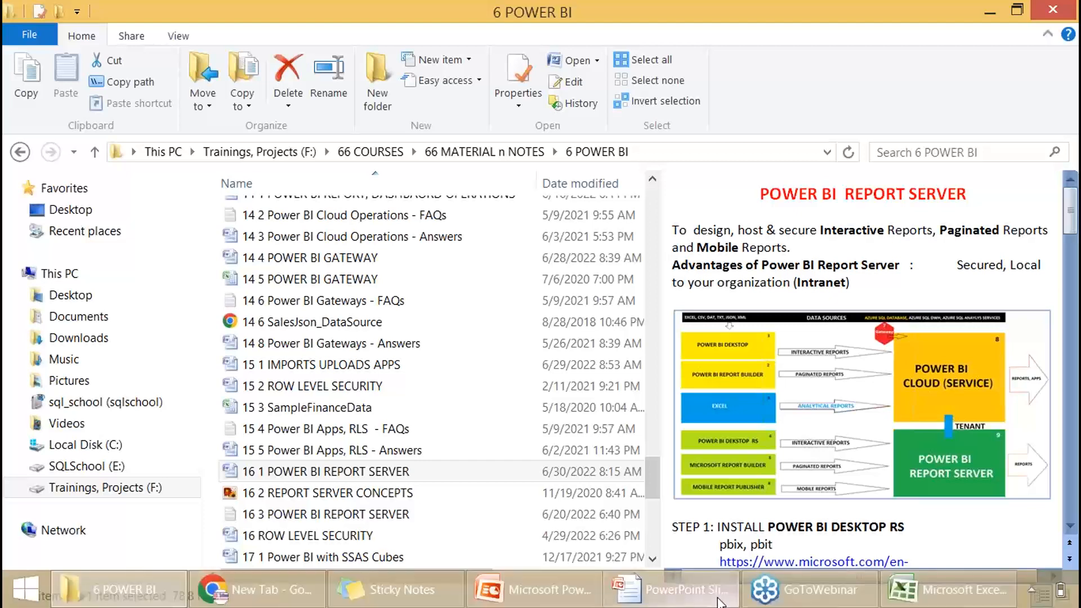
# Switch to the Azure Fundamentals workbook and scroll through the AZ 900 Curriculum chapter list
pyautogui.click(951, 589)
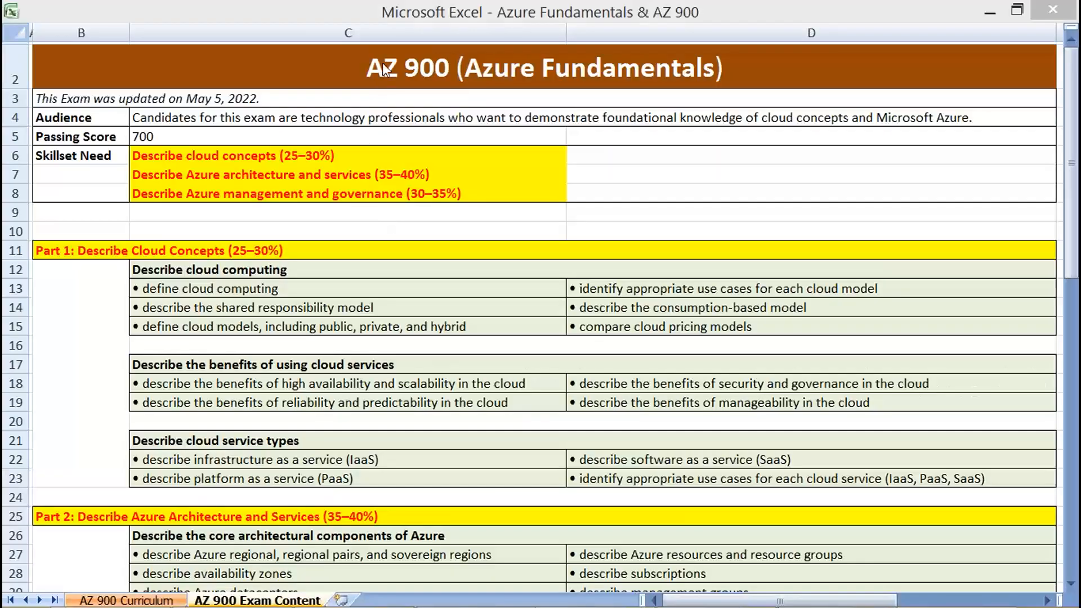
pyautogui.click(81, 174)
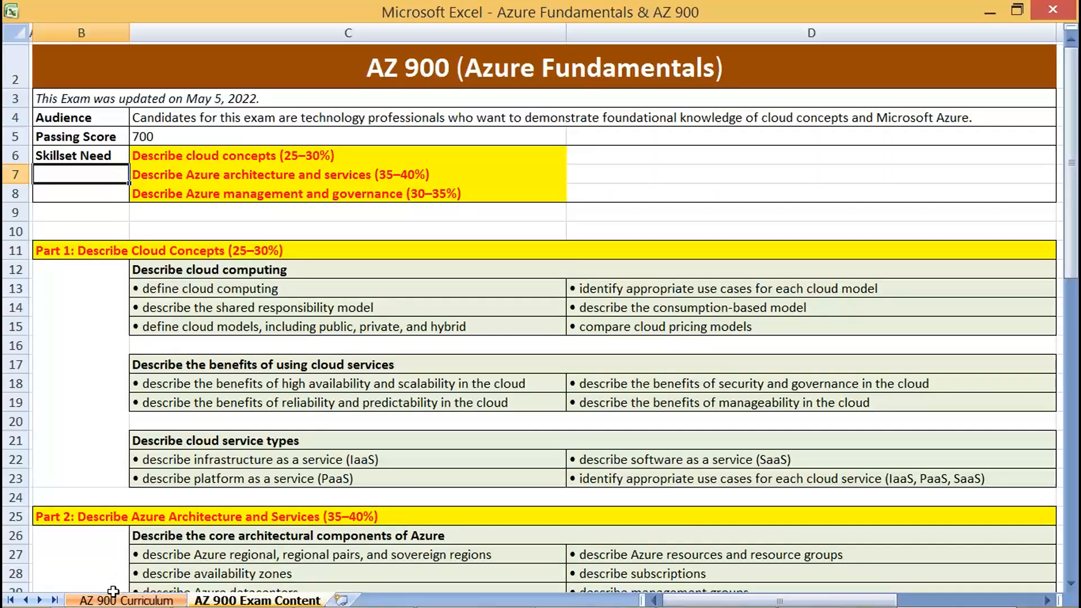
pyautogui.click(126, 601)
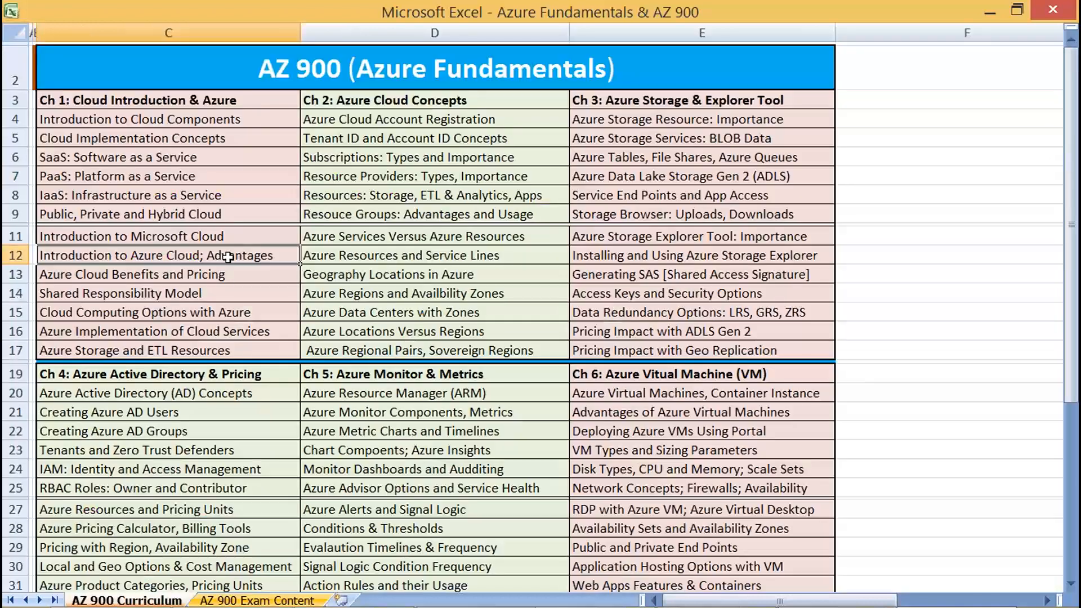
pyautogui.moveTo(556, 288)
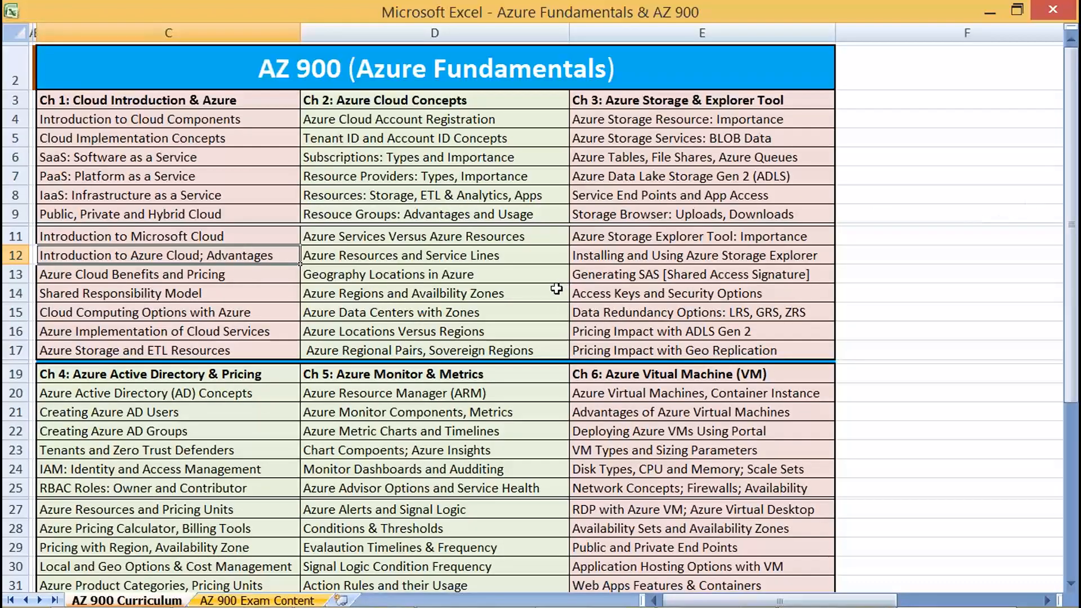
pyautogui.scroll(-3)
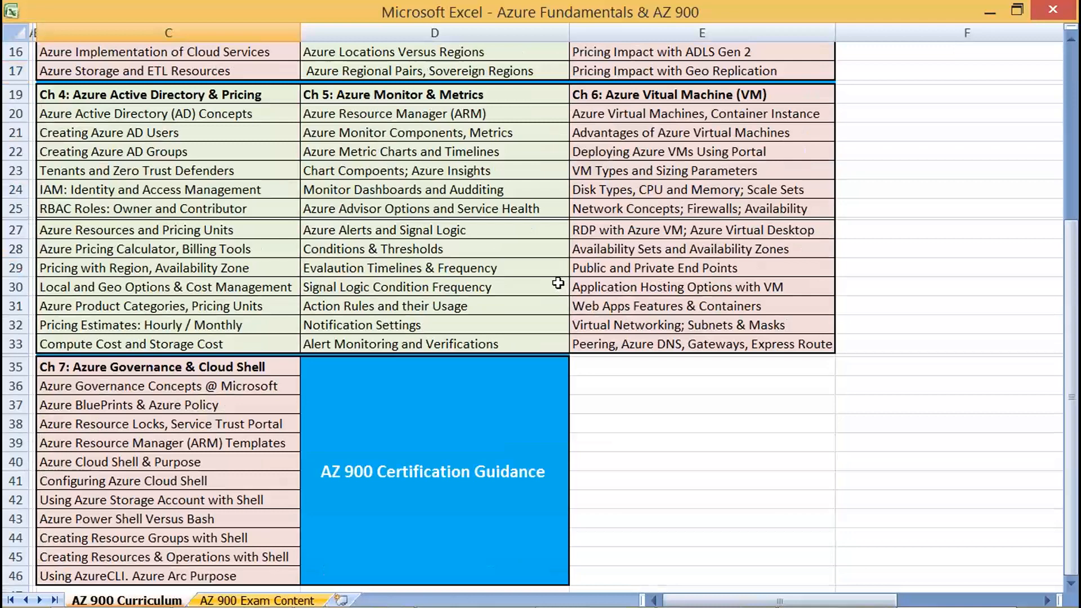
pyautogui.scroll(3)
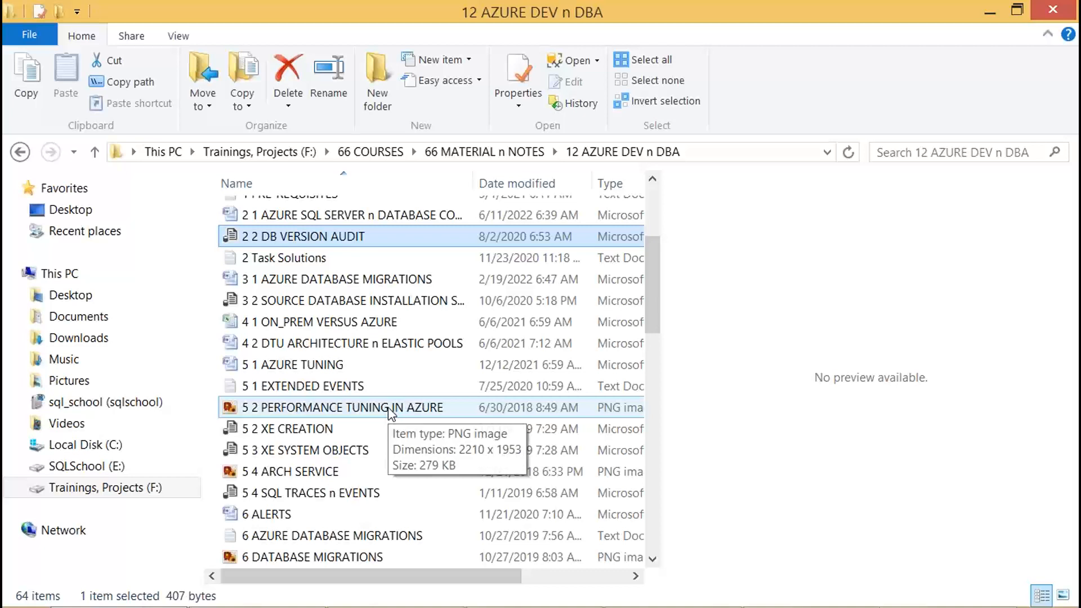
# Preview the HA DR geo replication document, permission roles diagram and AZURE VIRTUAL MACHINES notes
pyautogui.click(290, 428)
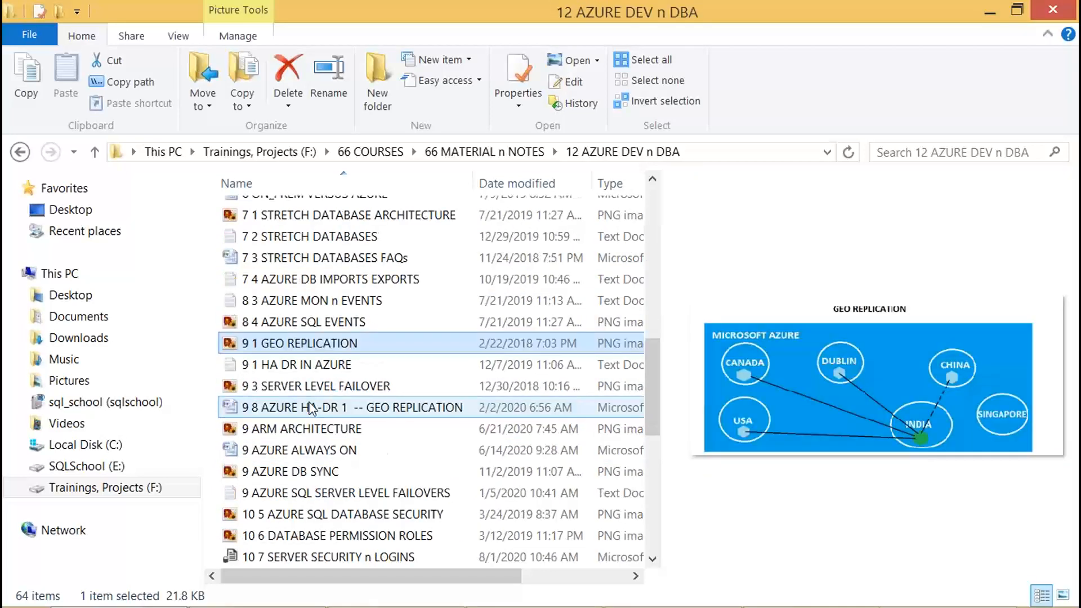
pyautogui.click(350, 408)
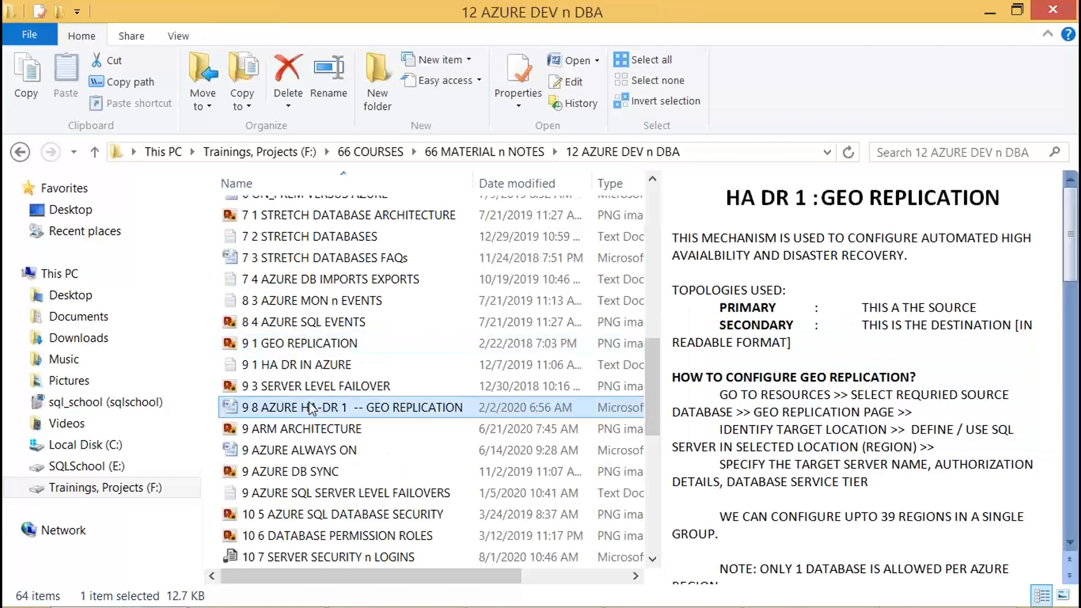
pyautogui.click(339, 407)
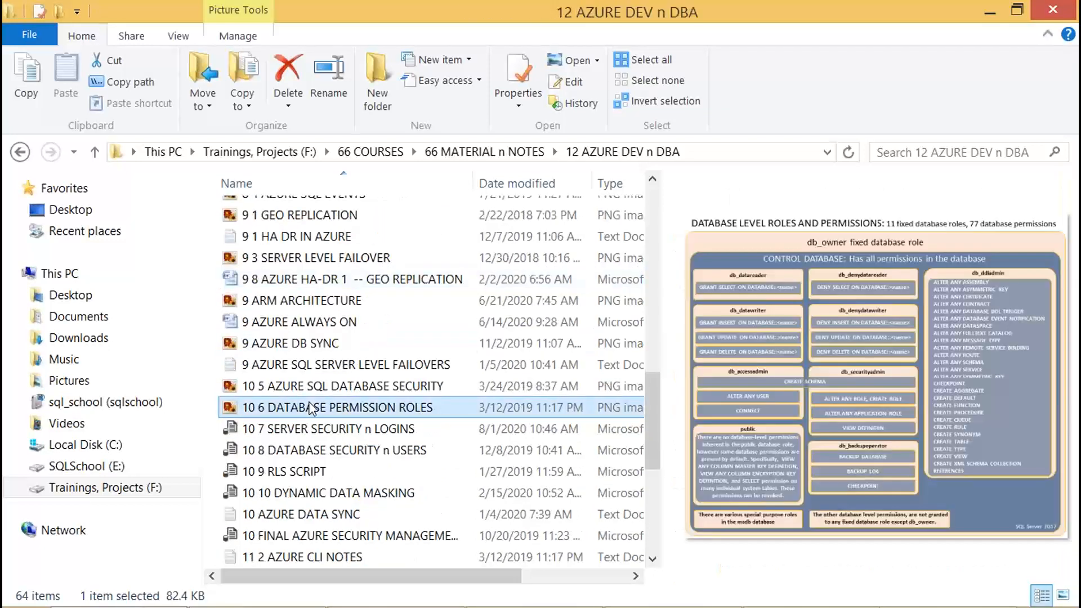
pyautogui.moveTo(335, 472)
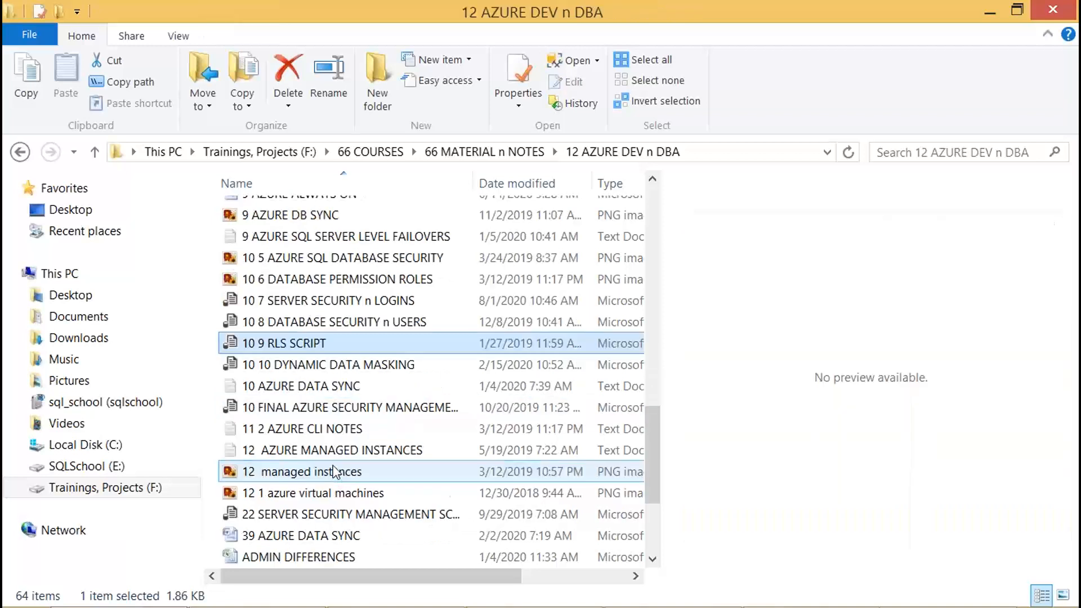
pyautogui.scroll(-3)
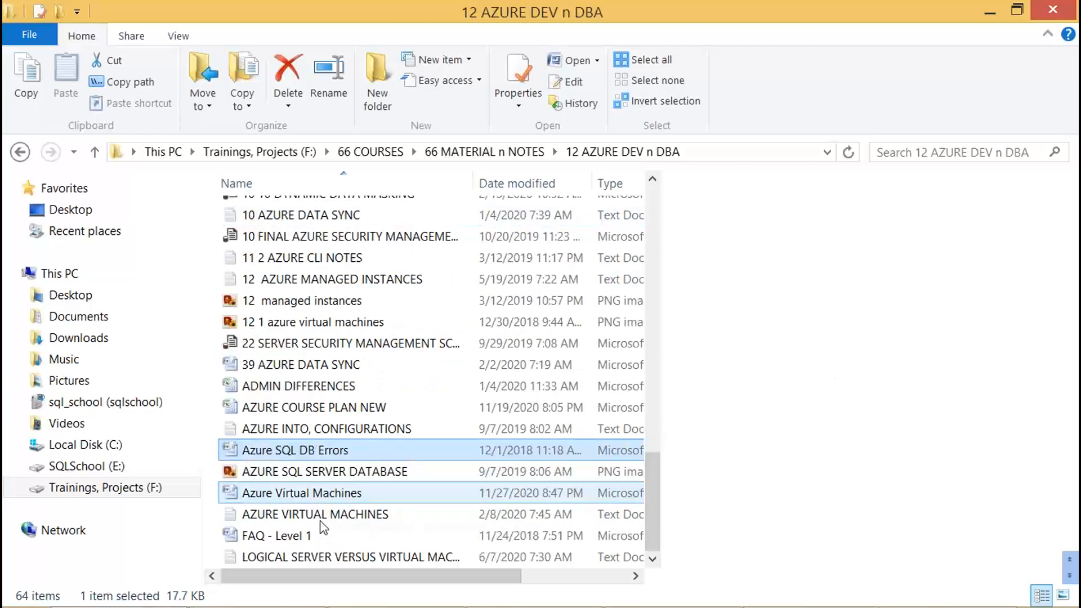
pyautogui.click(315, 513)
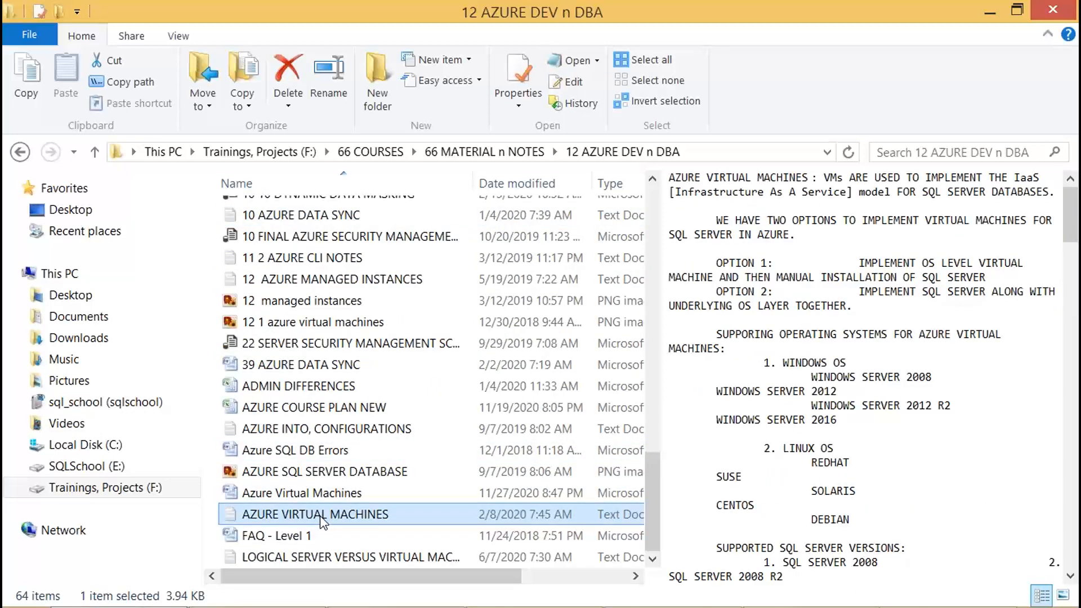
pyautogui.scroll(3)
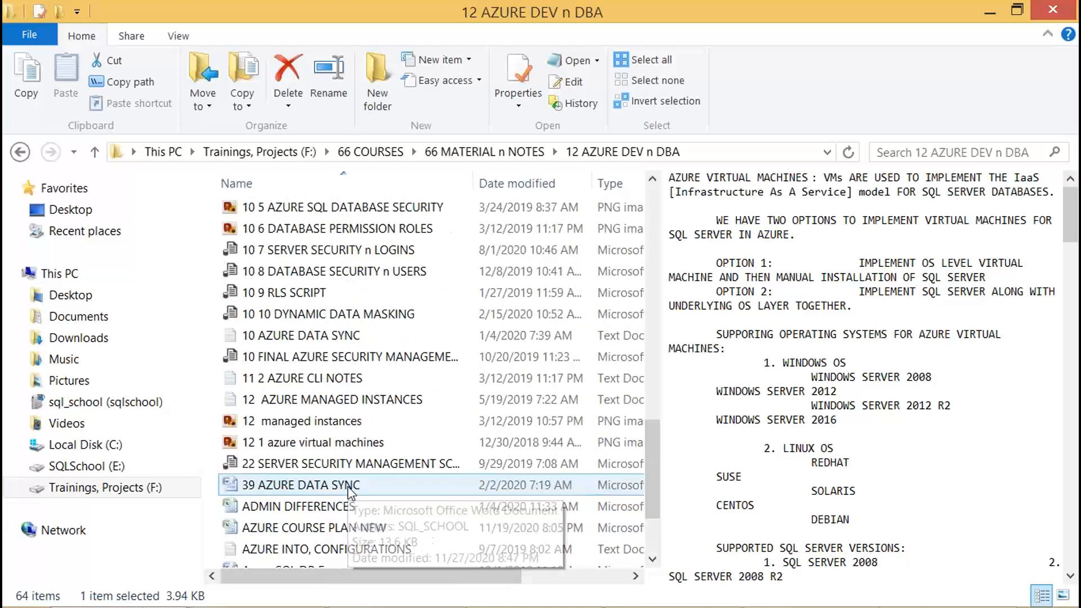
pyautogui.scroll(3)
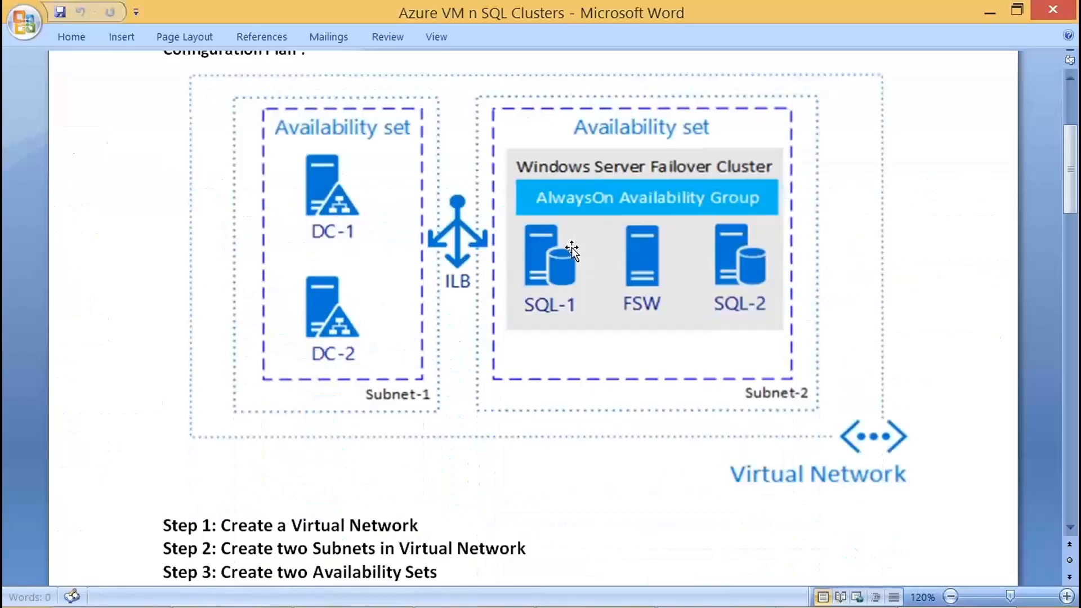
# Scroll past the availability set diagram to the Step 1–12 Always-On setup list
pyautogui.scroll(-3)
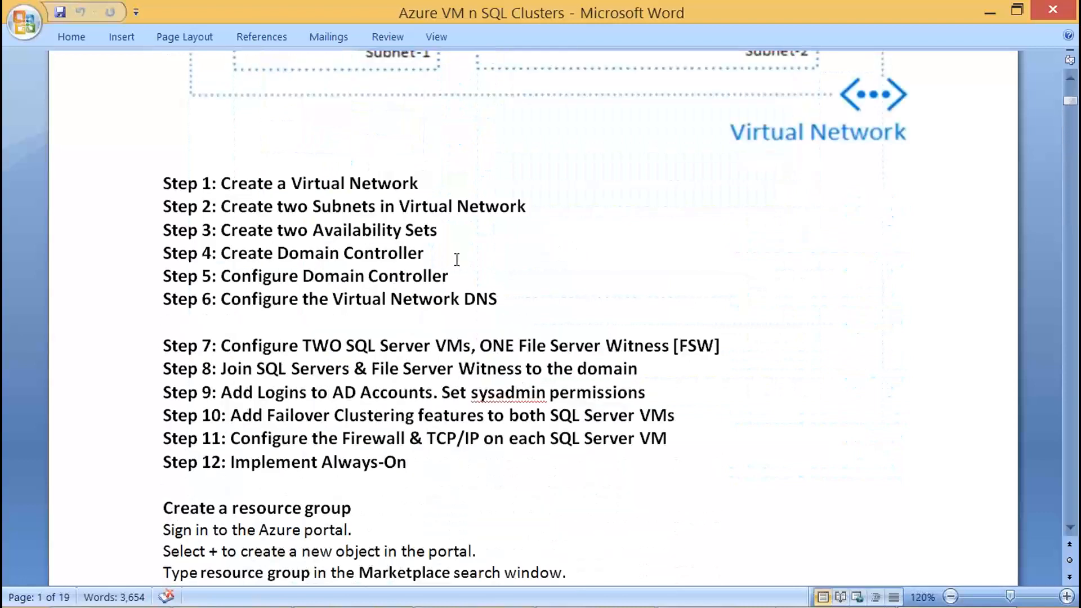
pyautogui.moveTo(474, 277)
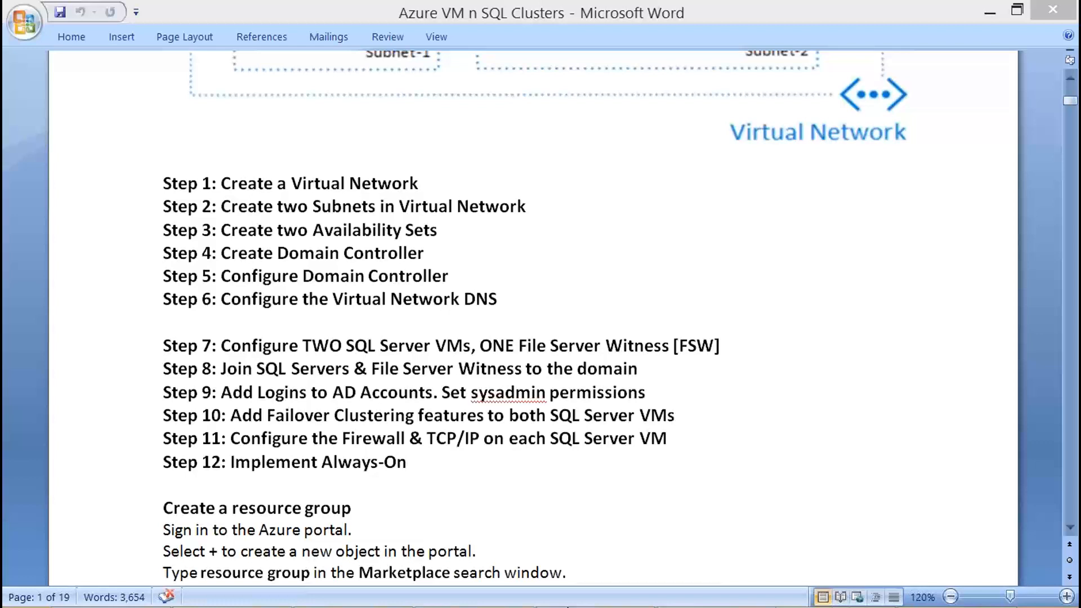
pyautogui.moveTo(654, 329)
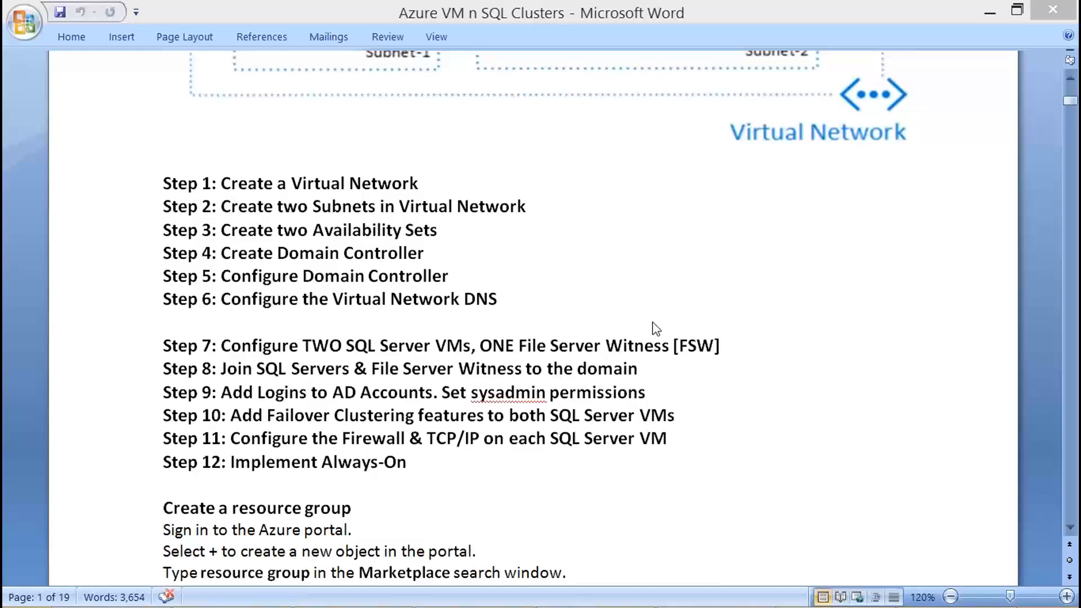